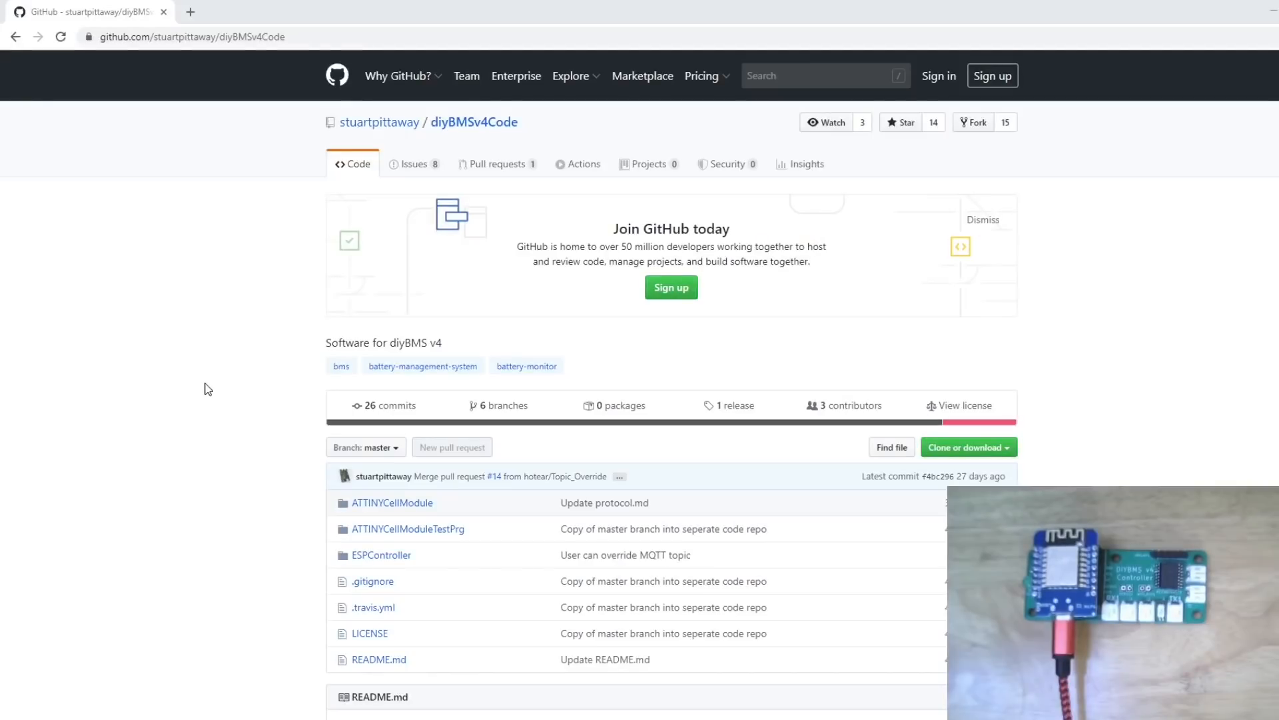
mouse_move(451, 138)
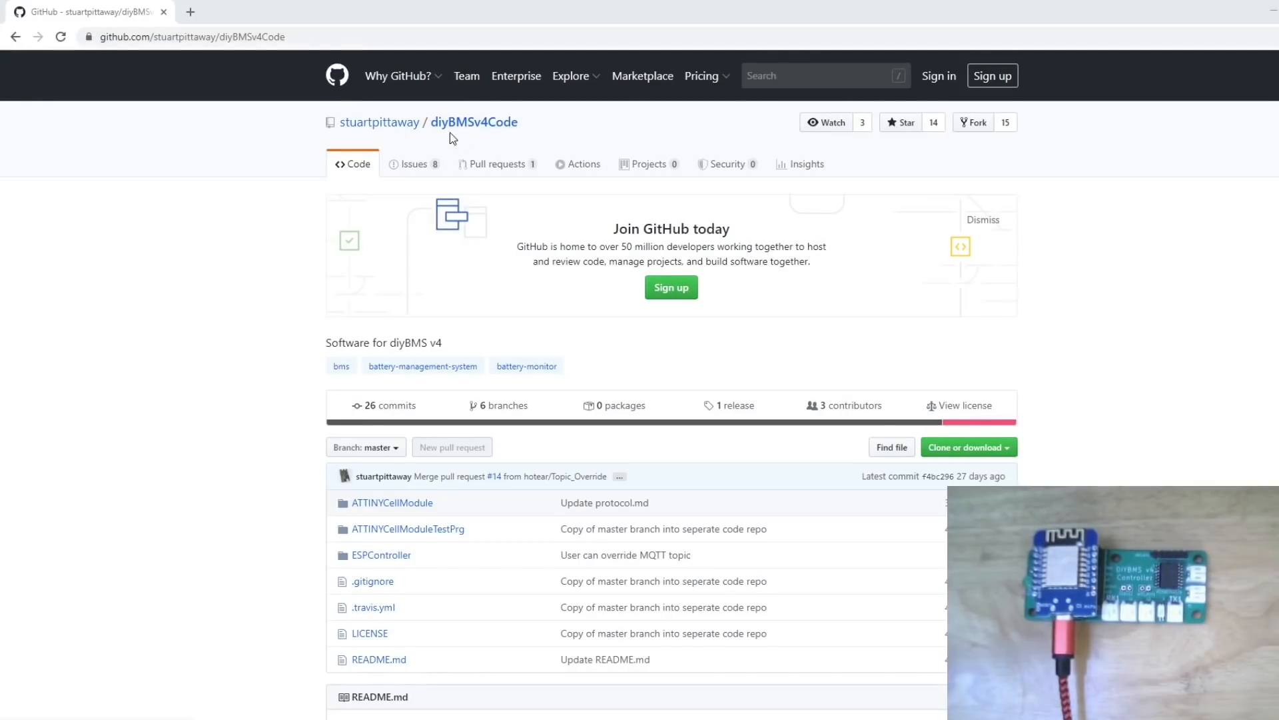
mouse_move(505, 135)
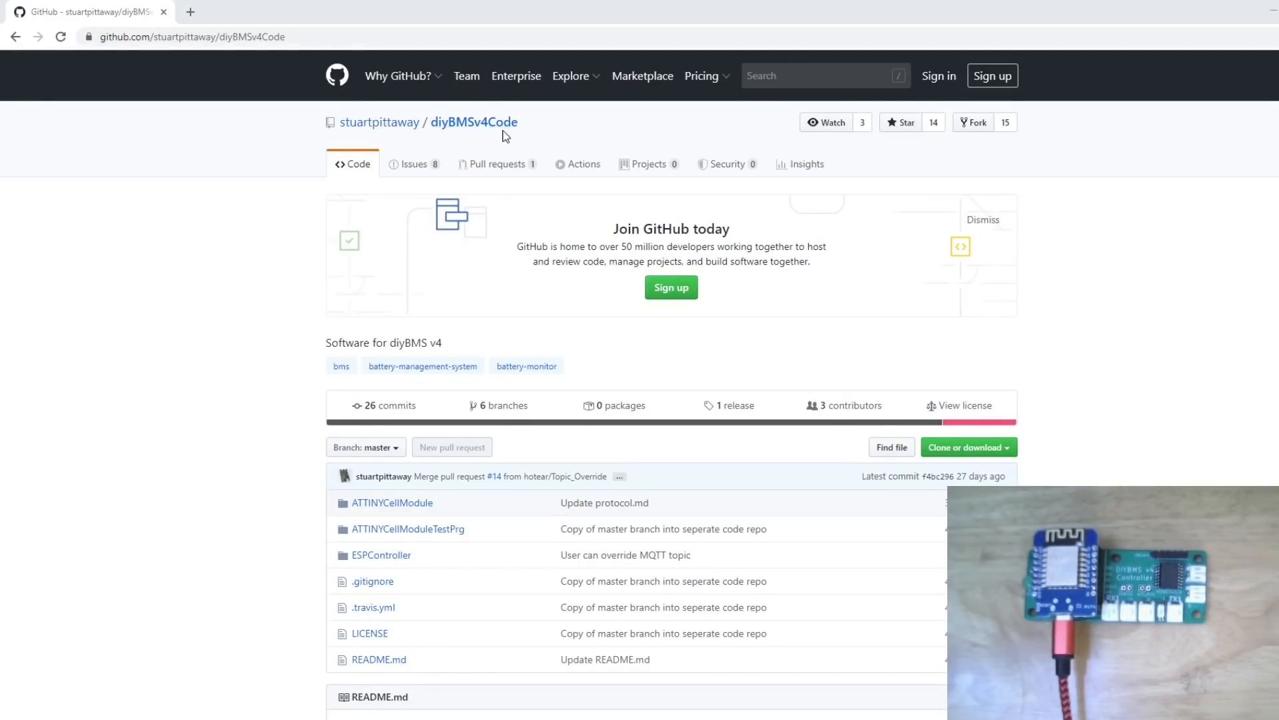
mouse_move(967, 447)
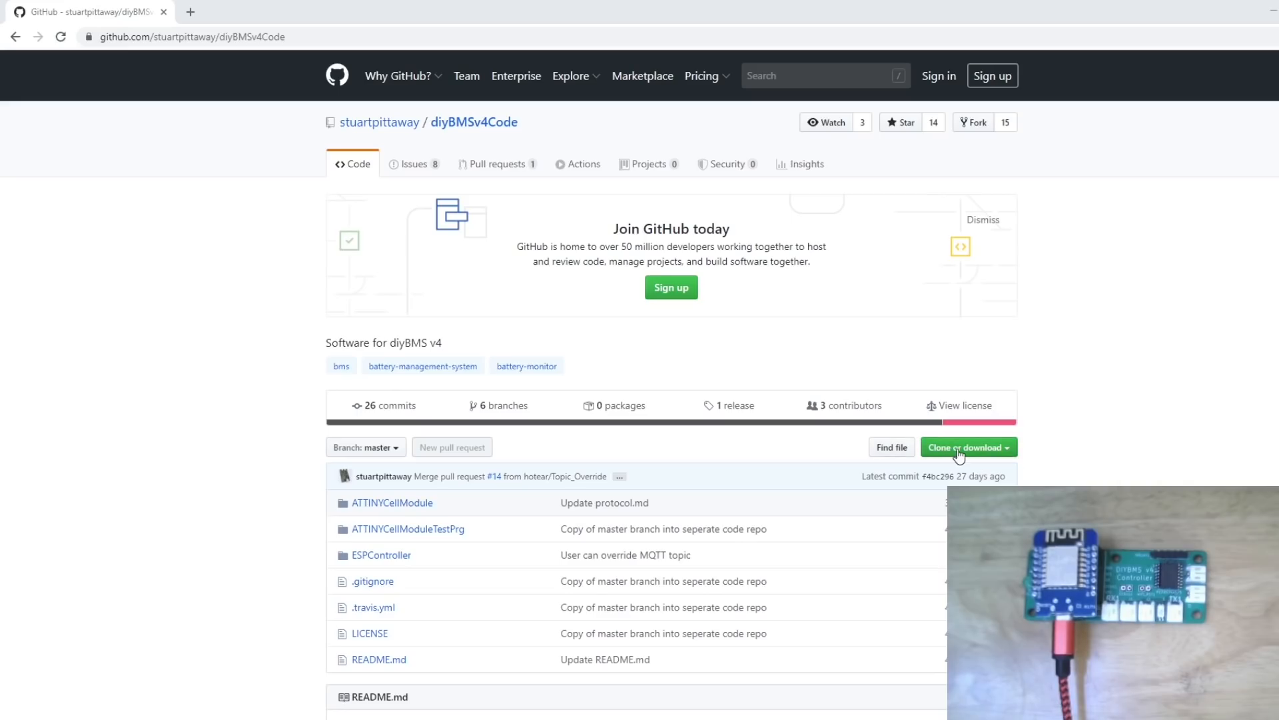
Step: Download the diyBMSv4Code repository from GitHub as a ZIP
left_click(968, 447)
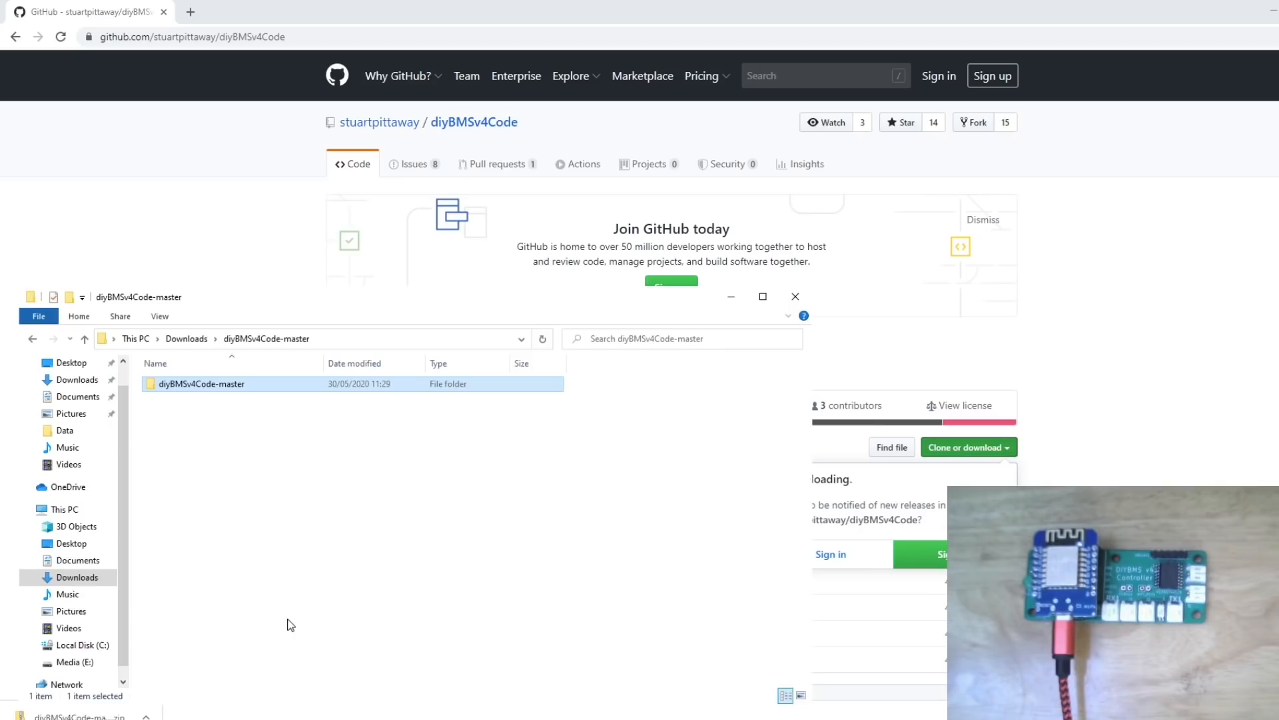
mouse_move(204, 384)
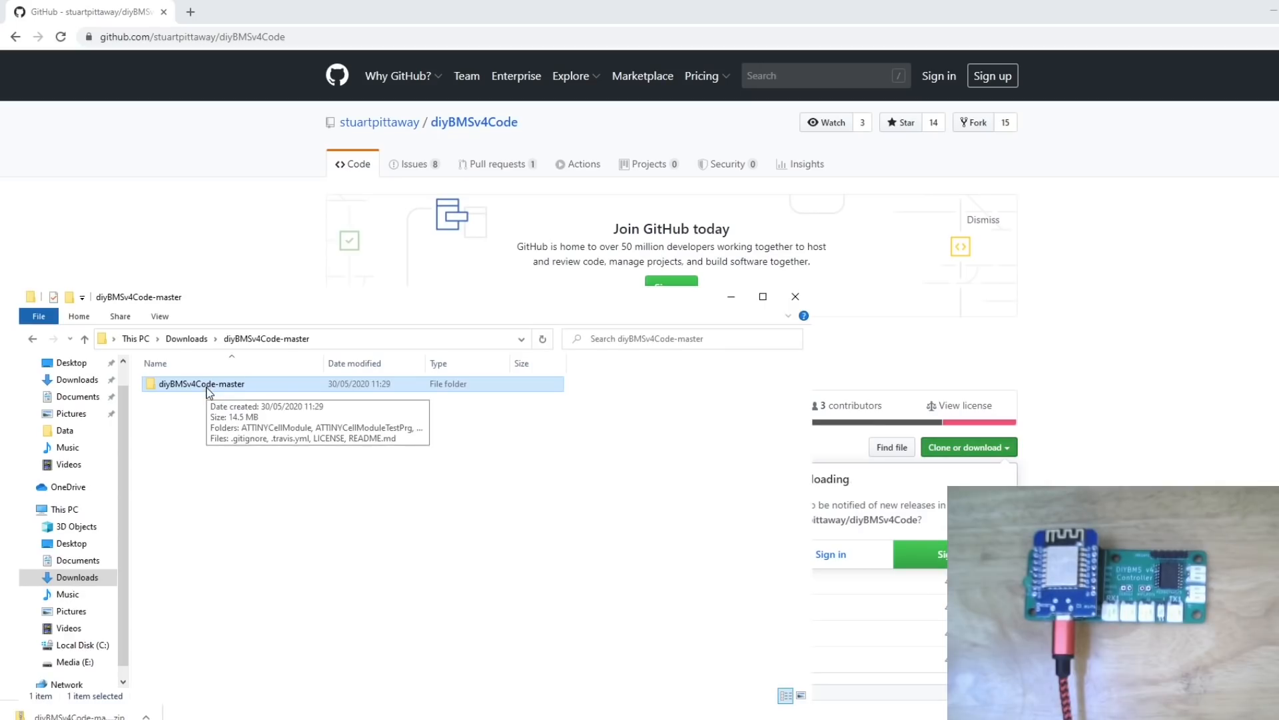
mouse_move(237, 619)
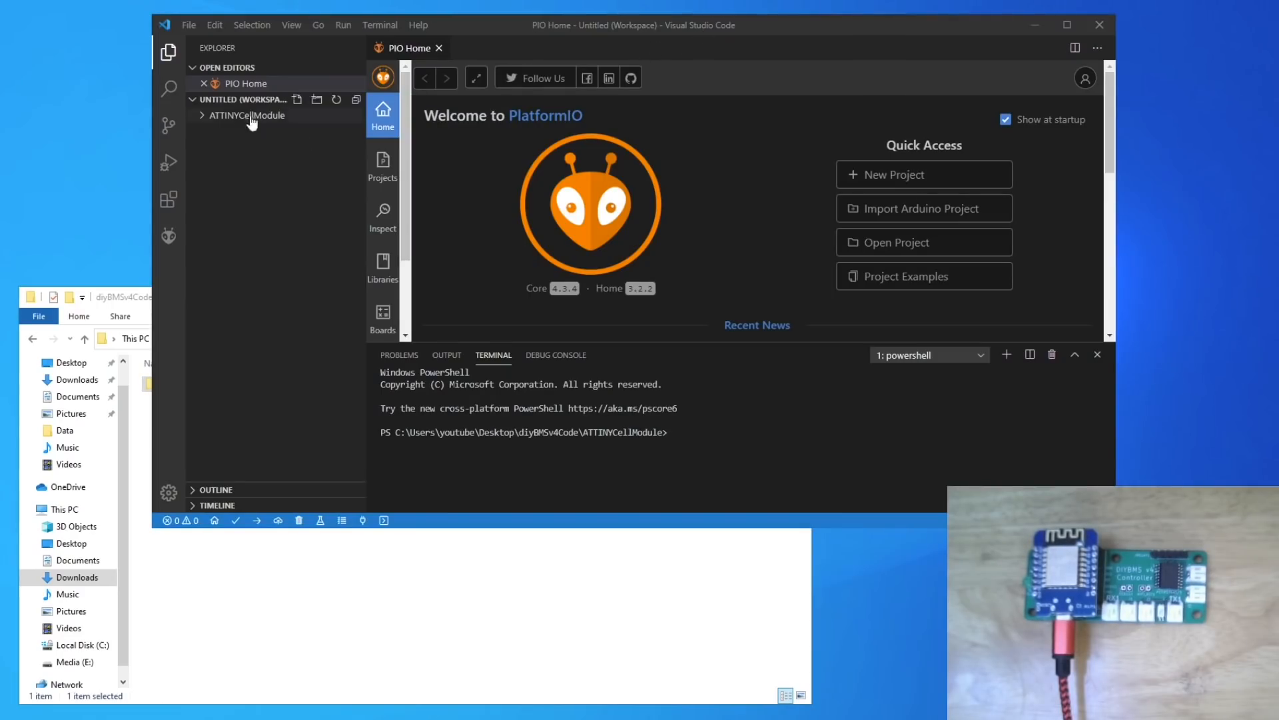
mouse_move(248, 114)
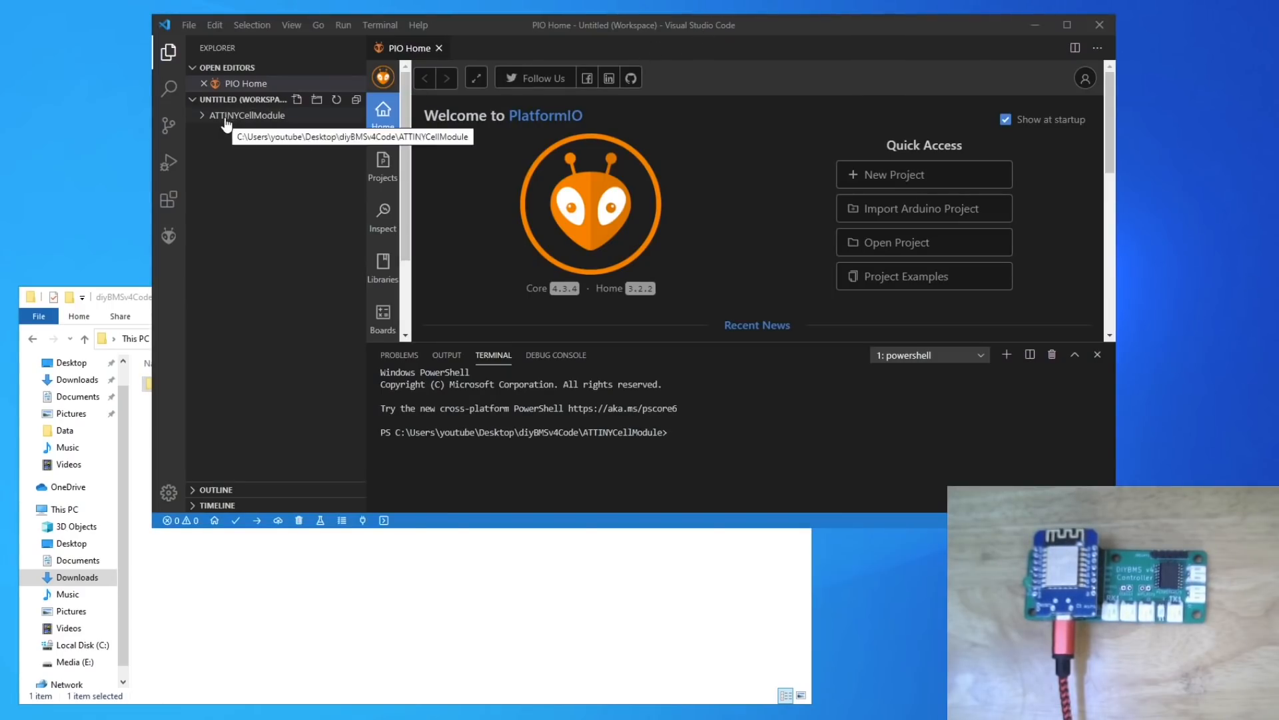
mouse_move(313, 155)
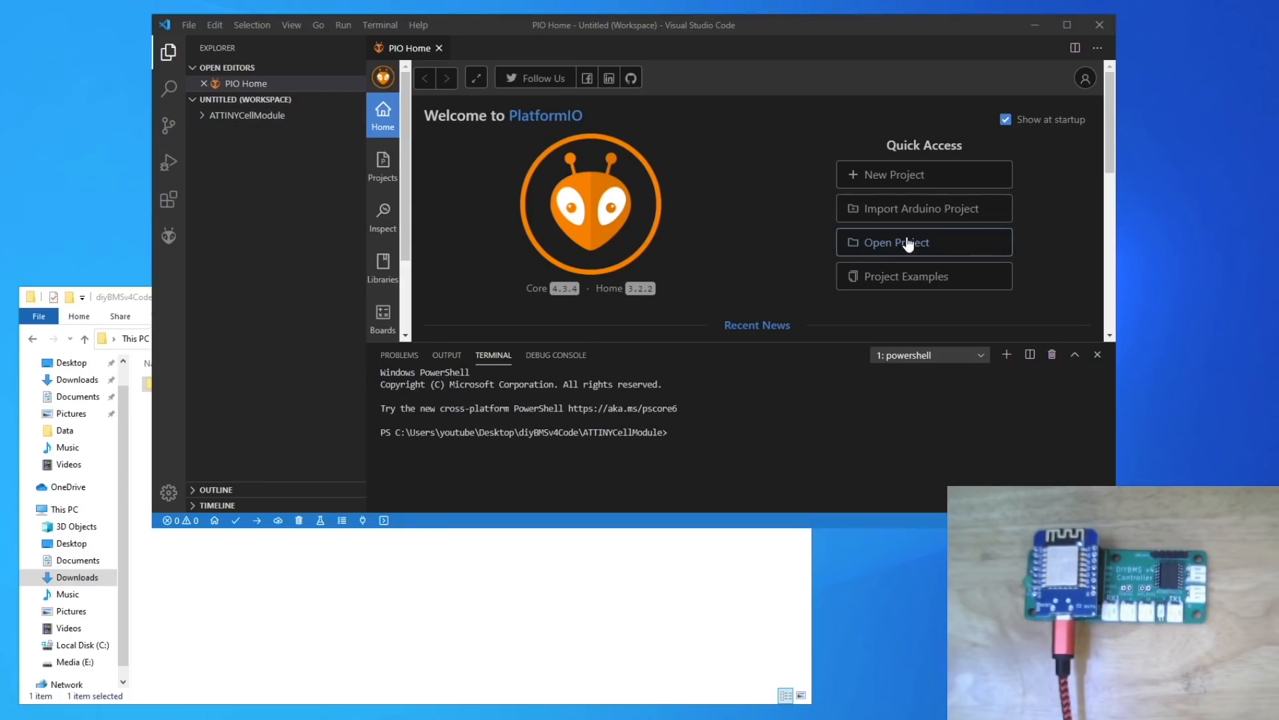
Step: Open Downloads/diyBMSv4Code-master/ESPController as the PlatformIO project
left_click(894, 243)
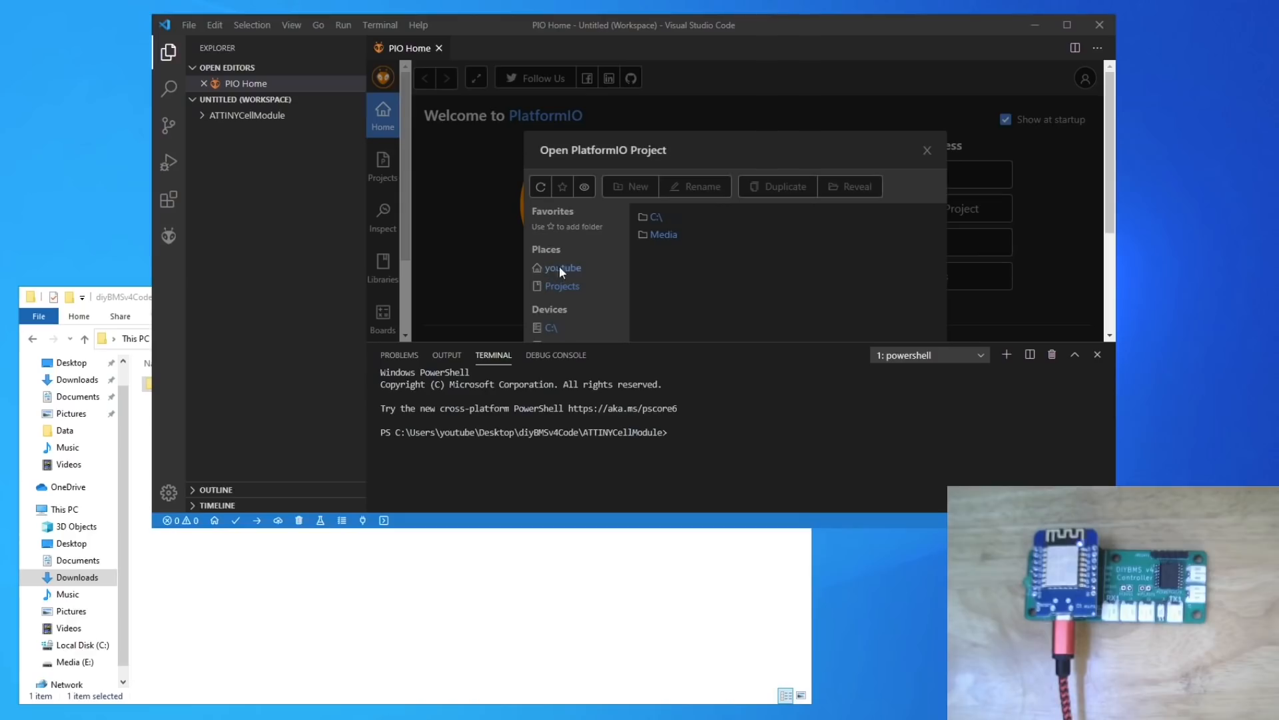
left_click(563, 268)
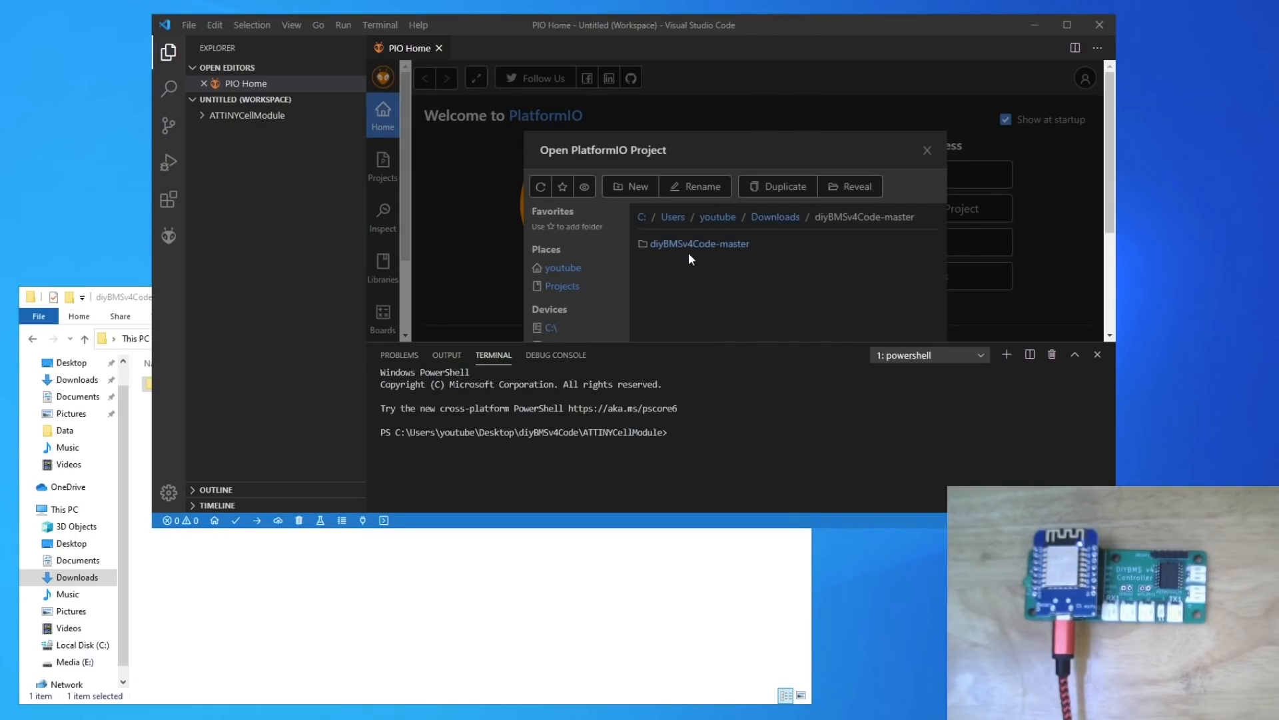
double_click(699, 243)
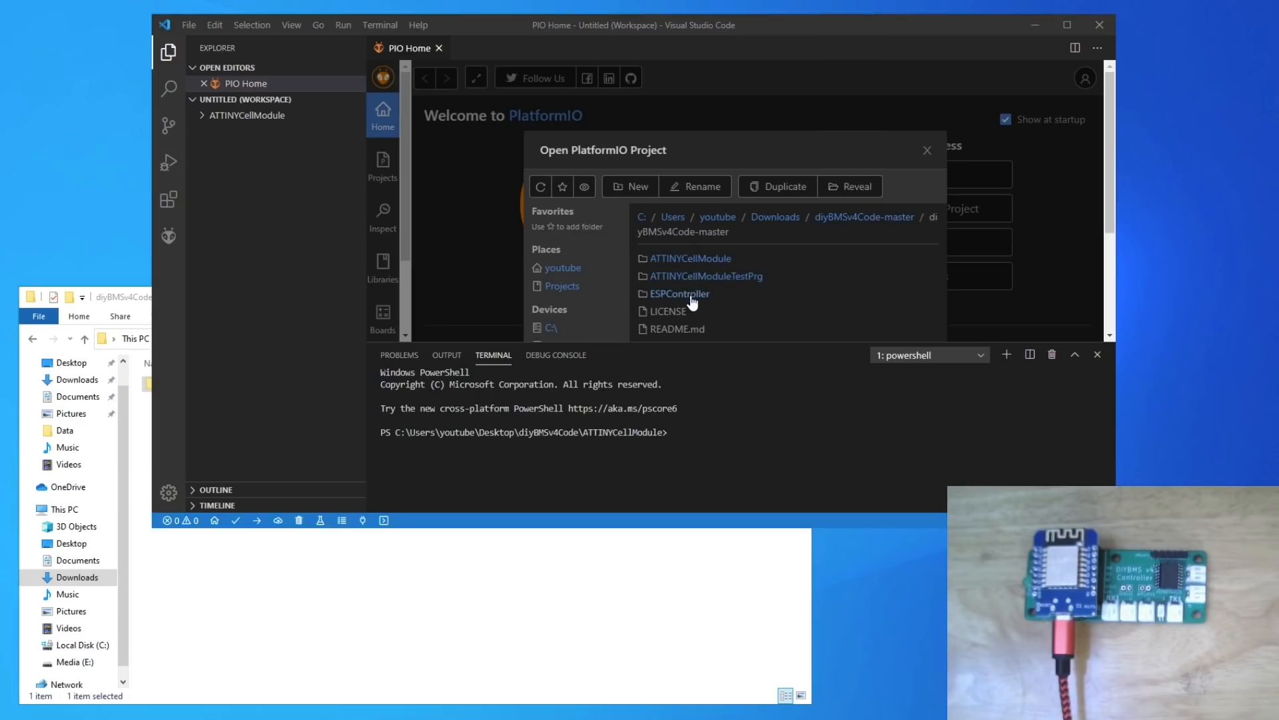
left_click(679, 293)
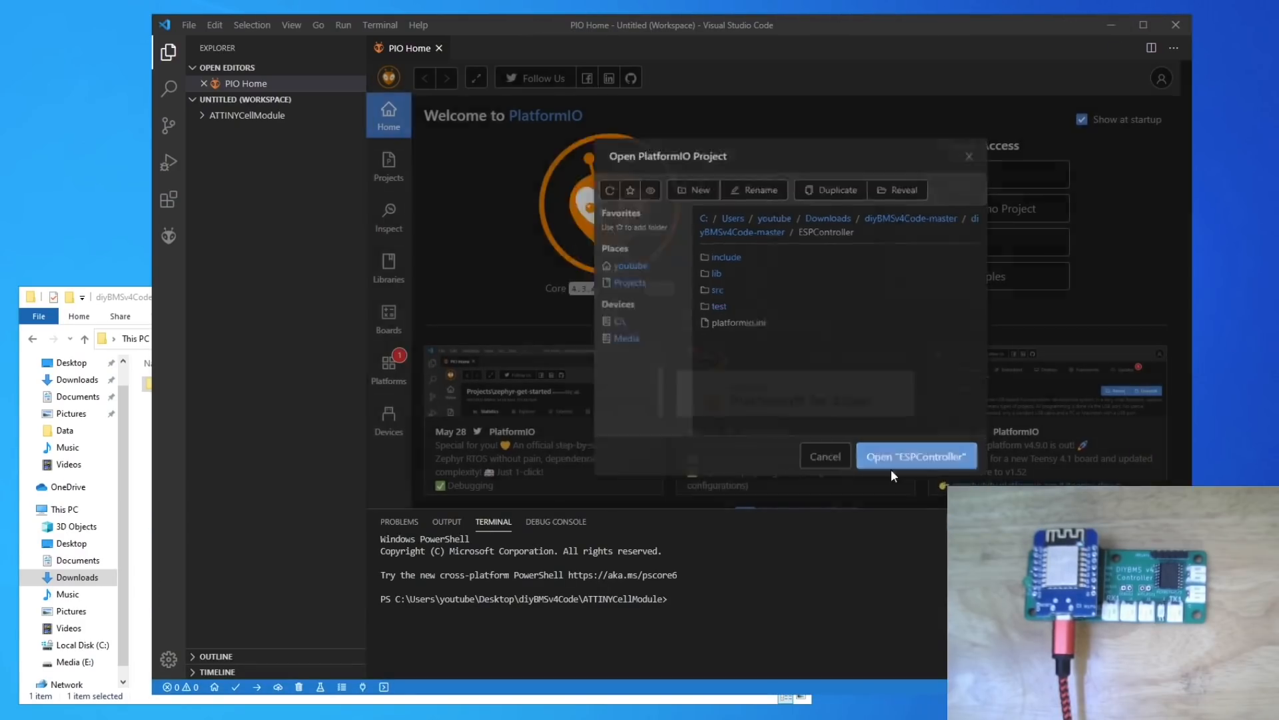
left_click(916, 456)
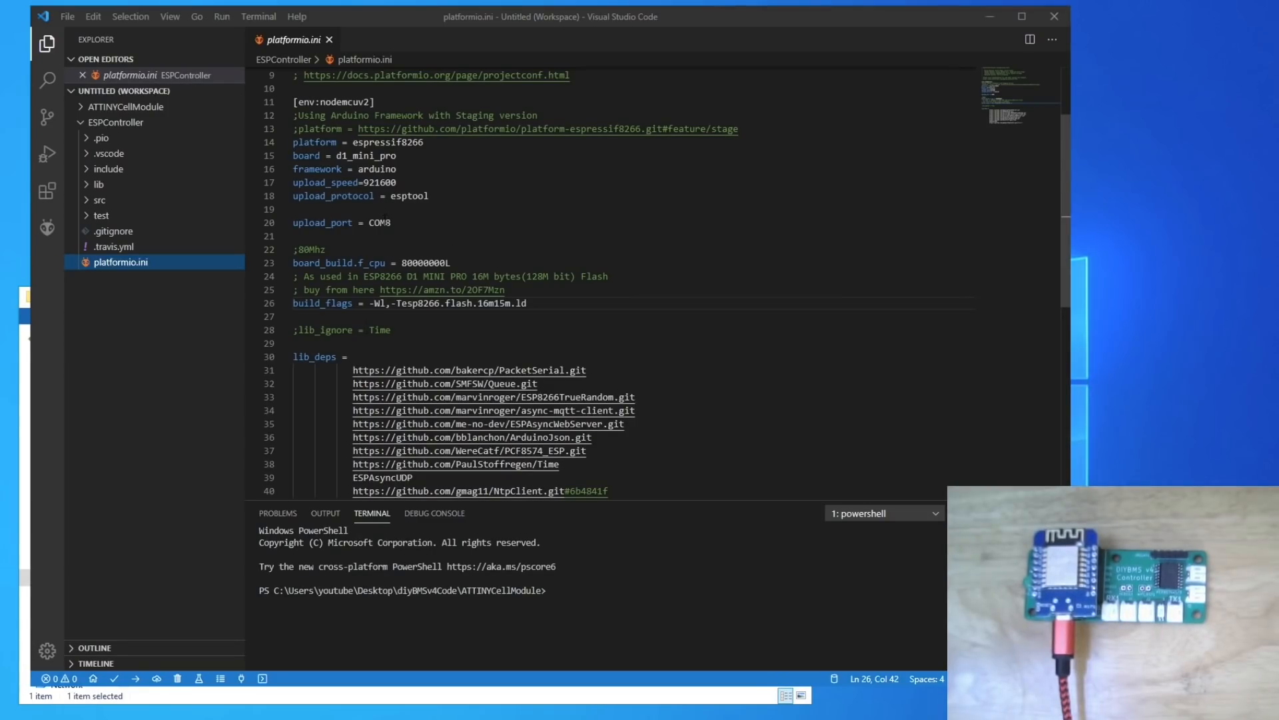
Step: Change upload_port in platformio.ini from COM8 to COM4
type("4")
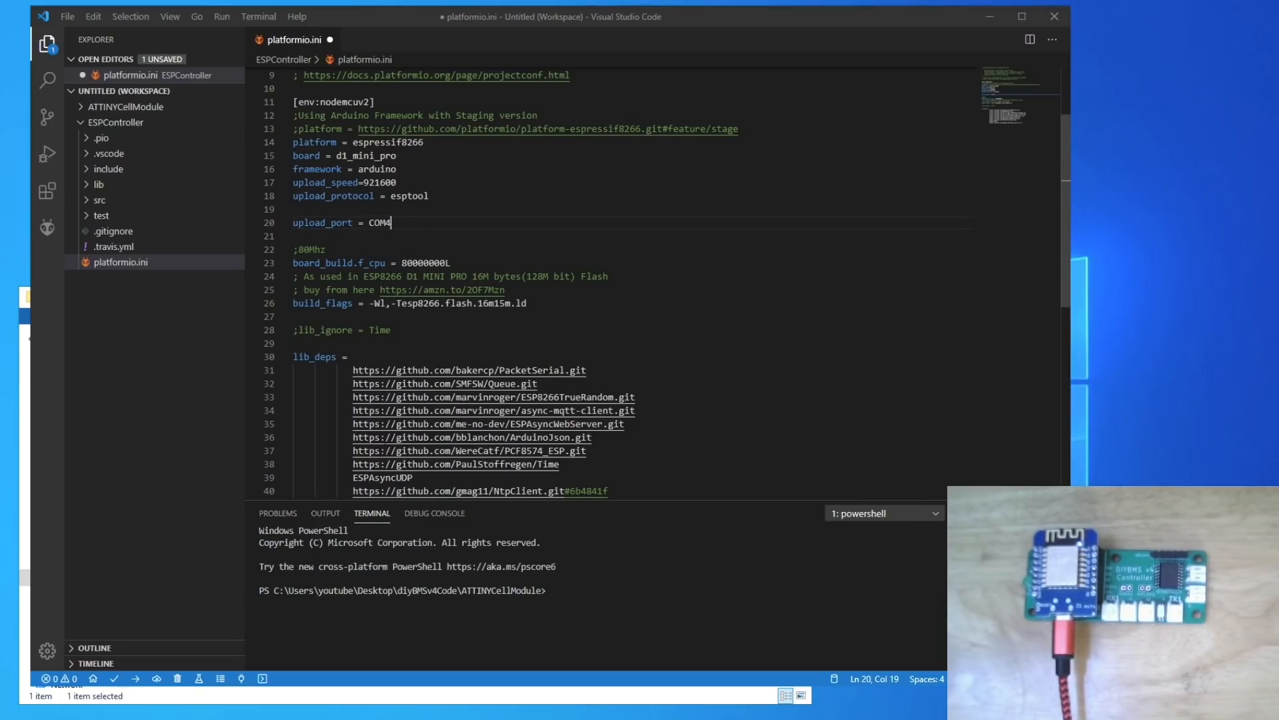
mouse_move(490, 436)
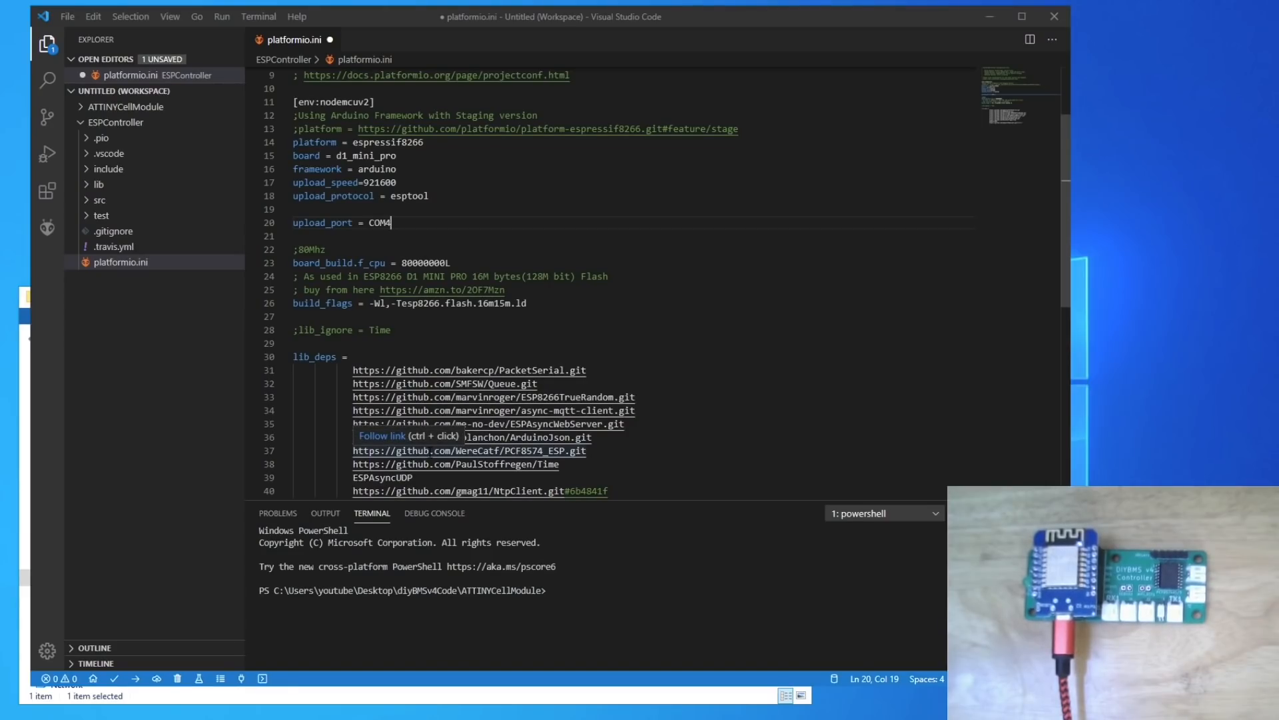
mouse_move(114, 683)
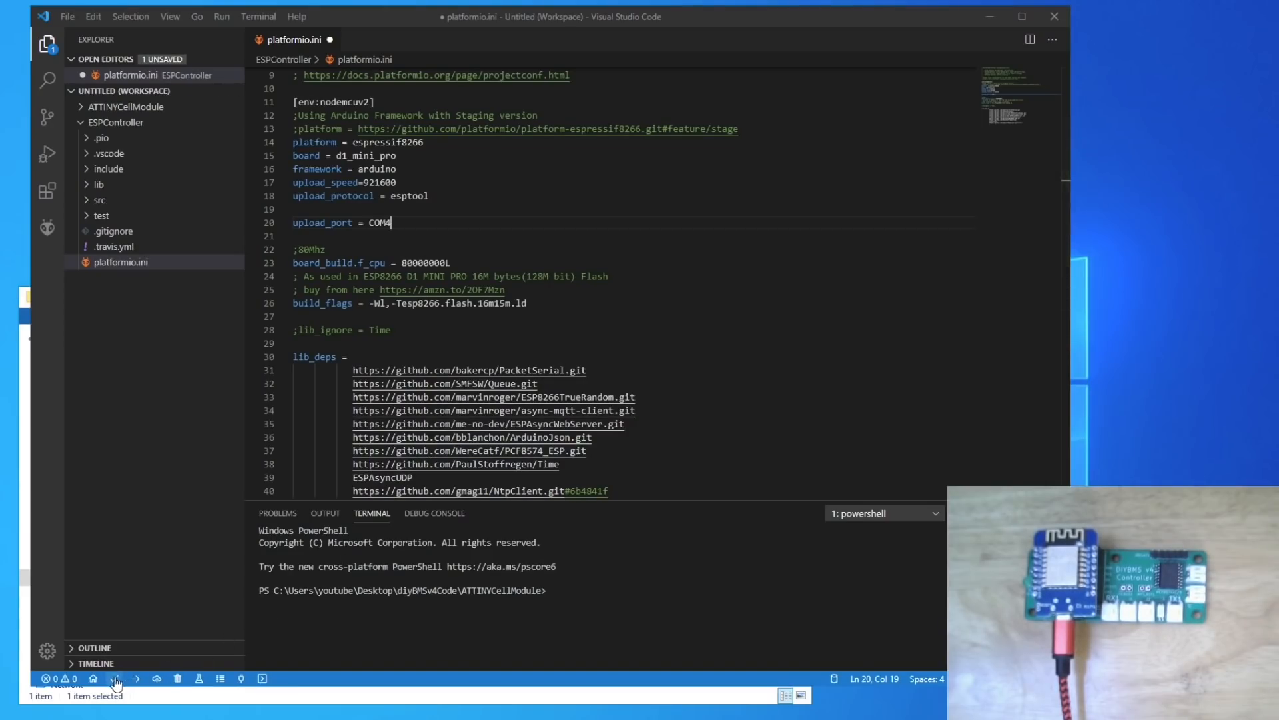
mouse_move(114, 678)
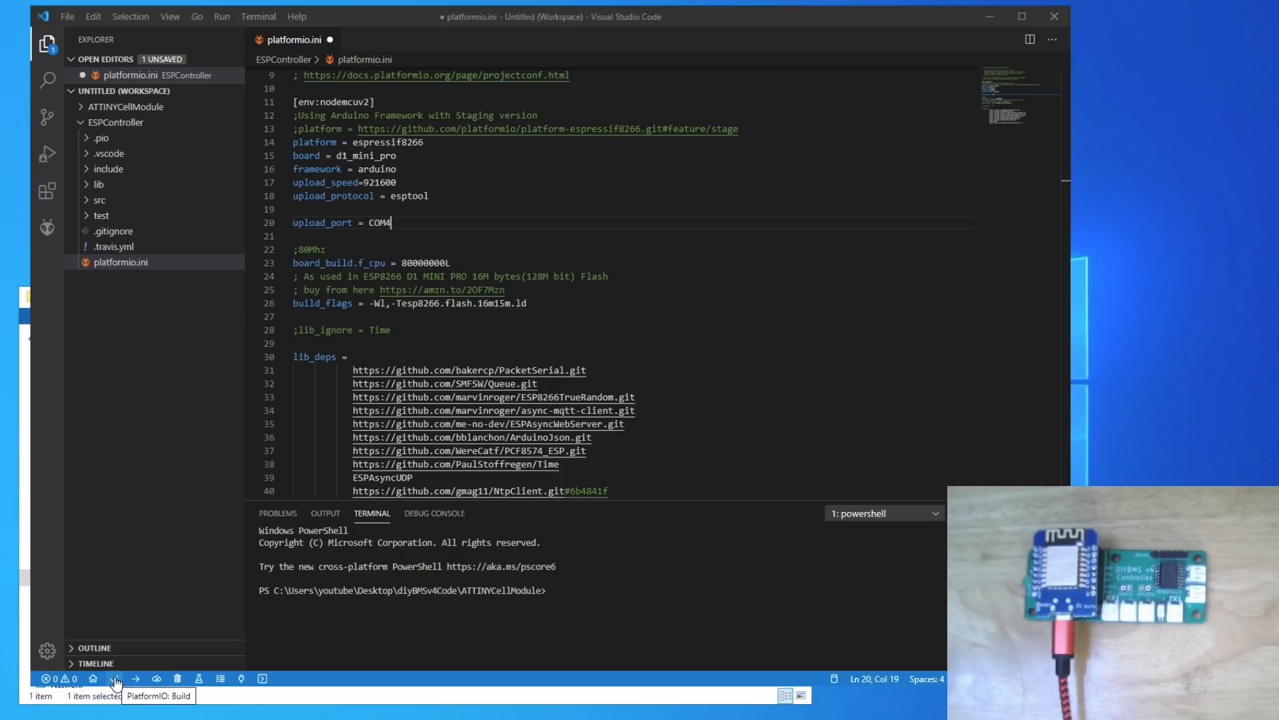
Step: Build the ESPController firmware until SUCCESS, then upload it to the WeMOS board
left_click(117, 678)
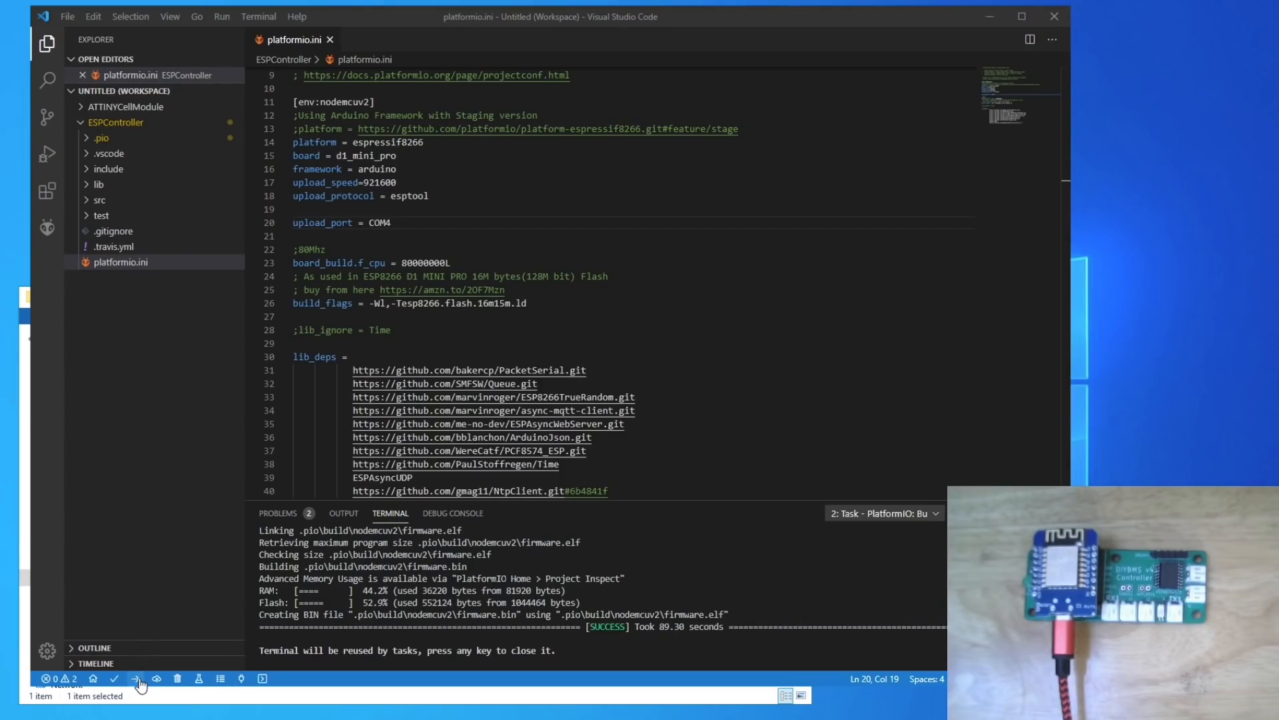
left_click(136, 678)
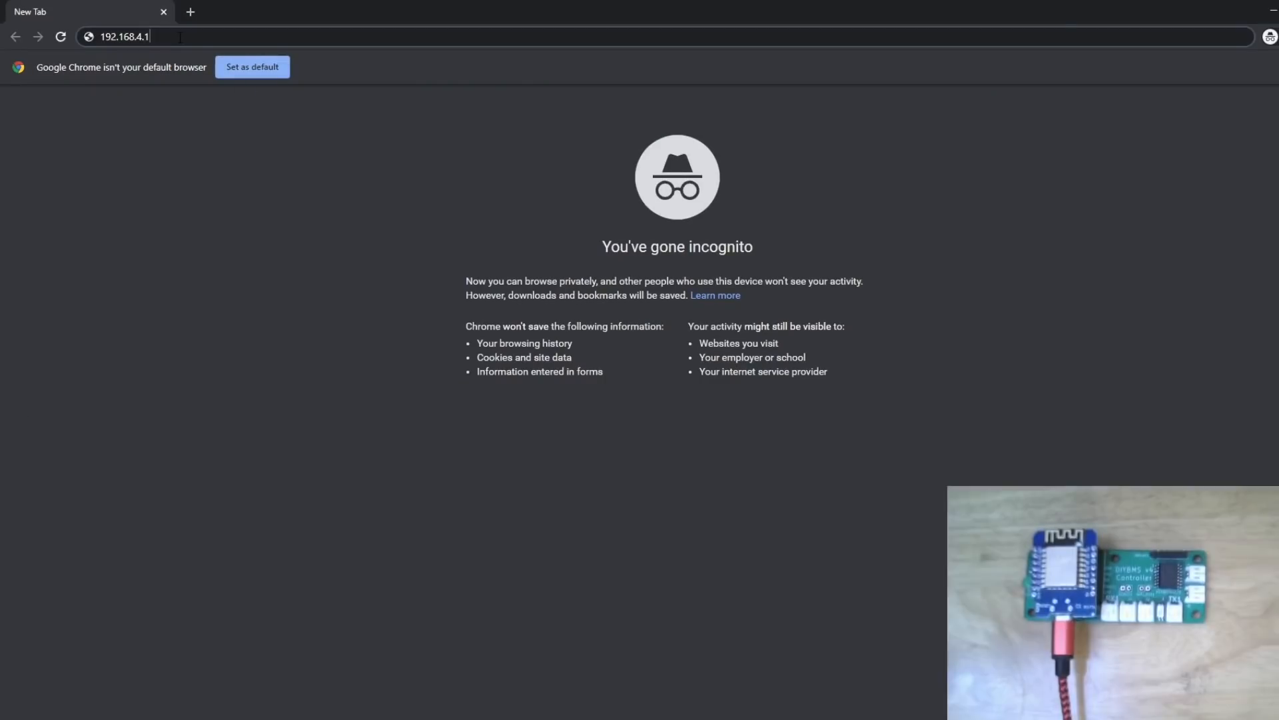
Step: Load 192.168.4.1 and submit the SpringfieldIoT network with its password
key("Return")
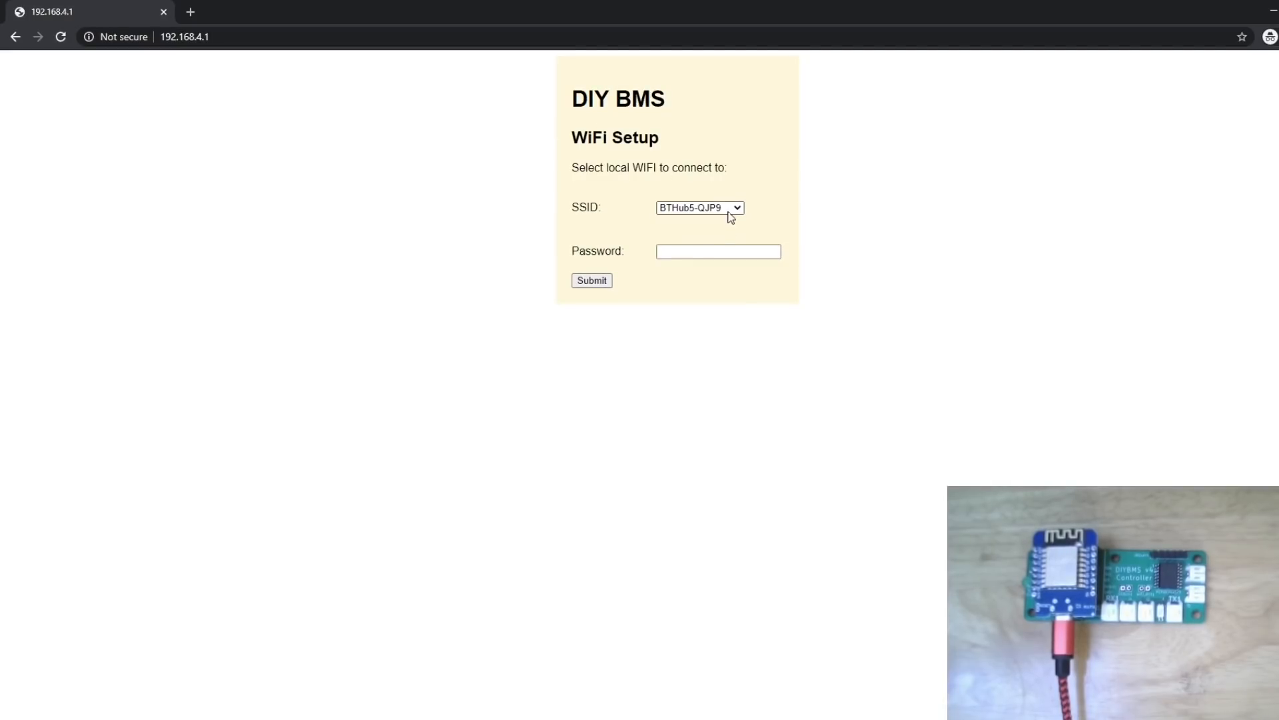
left_click(699, 207)
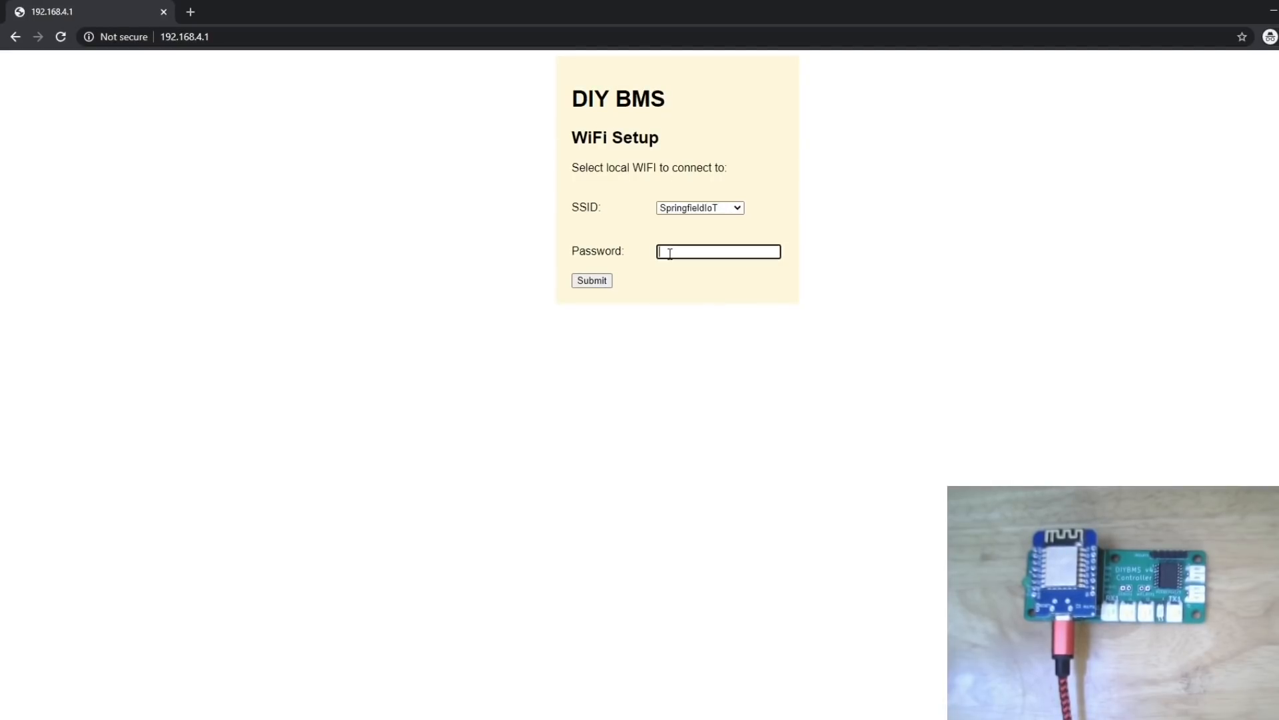
type("password")
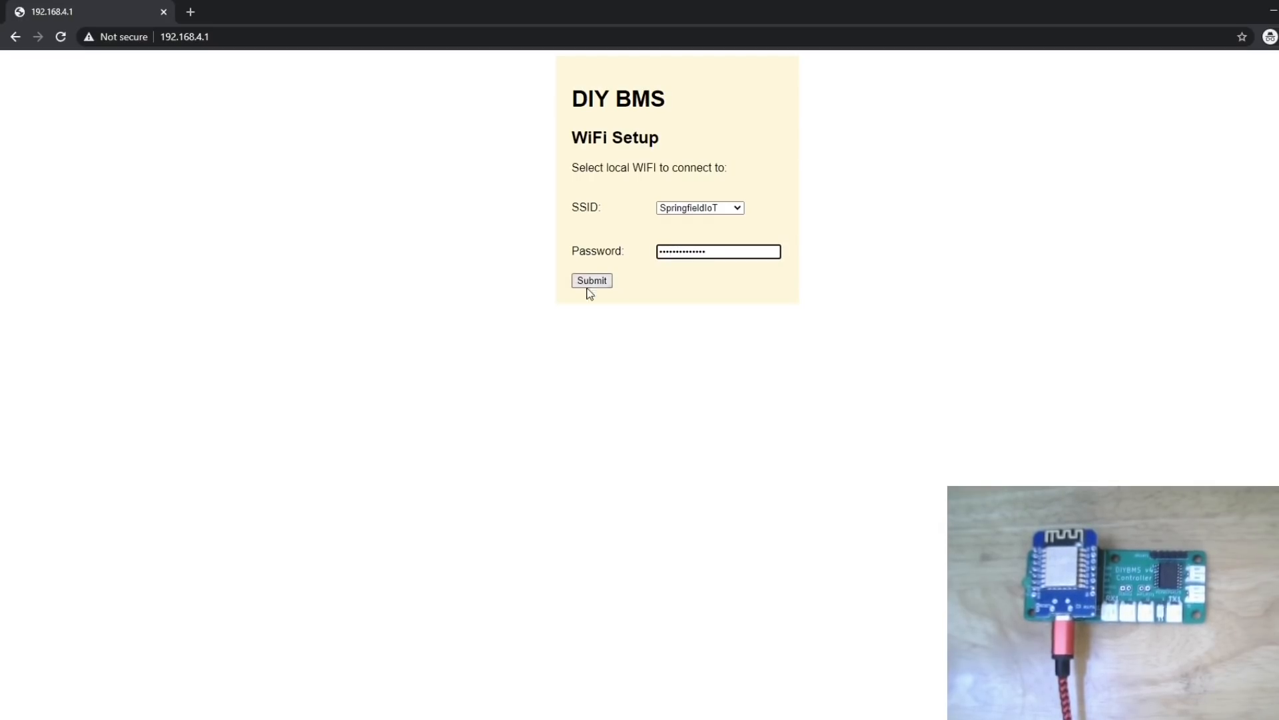
left_click(592, 280)
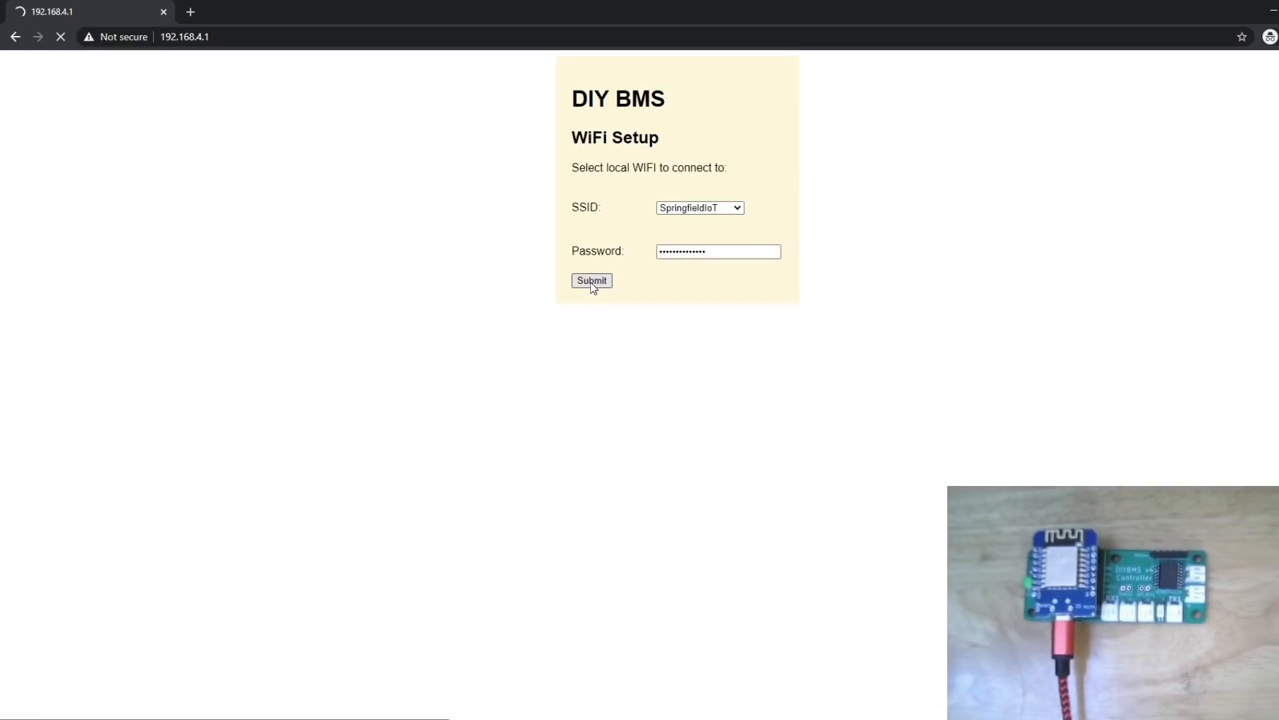
left_click(591, 281)
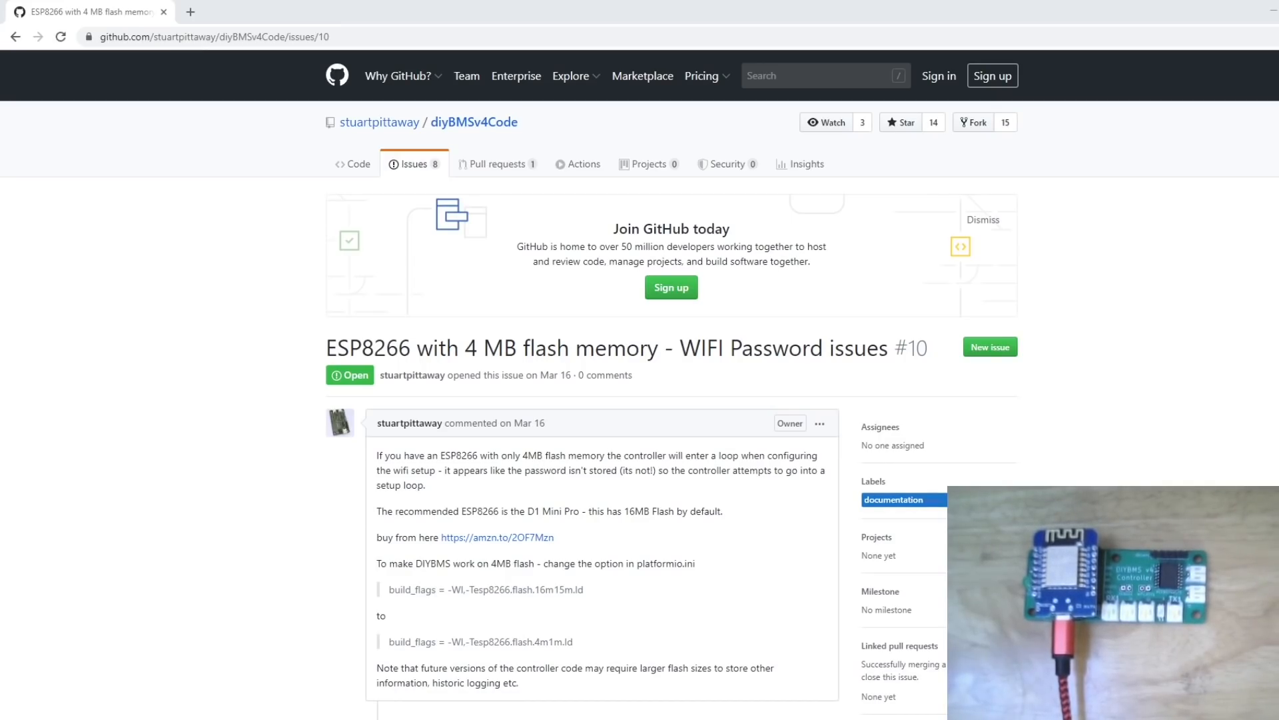
mouse_move(346, 632)
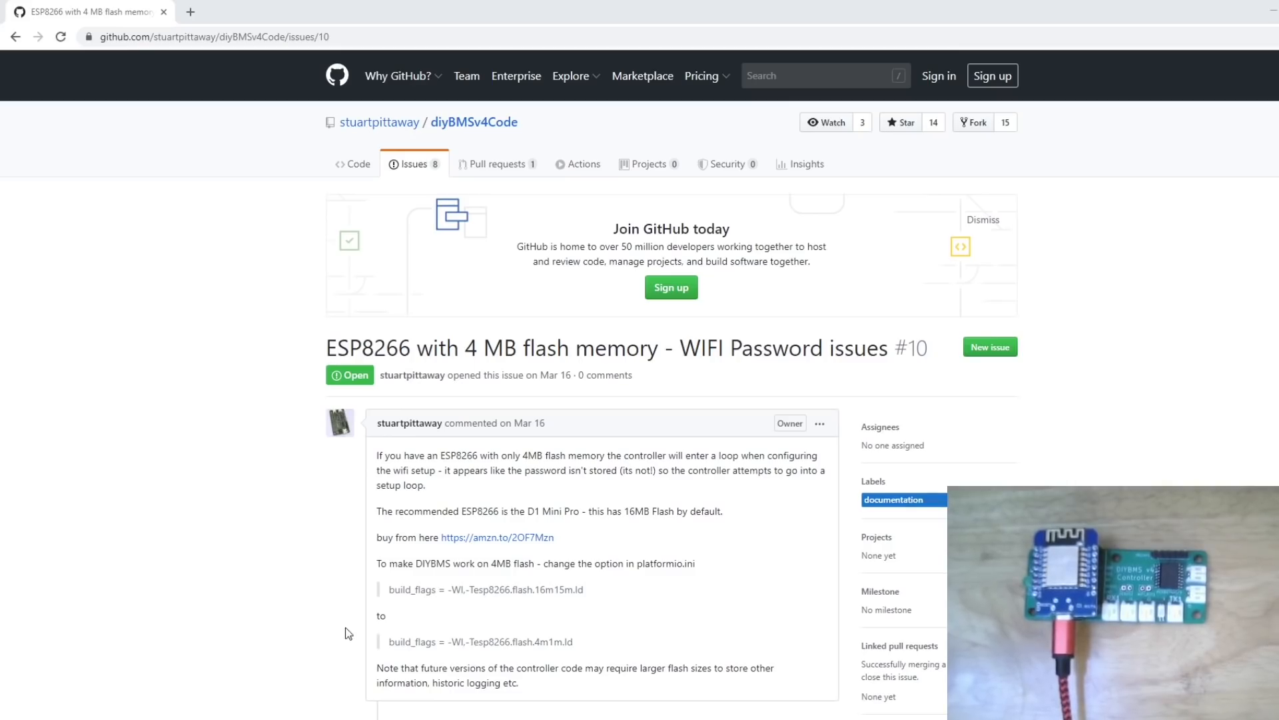
mouse_move(409, 645)
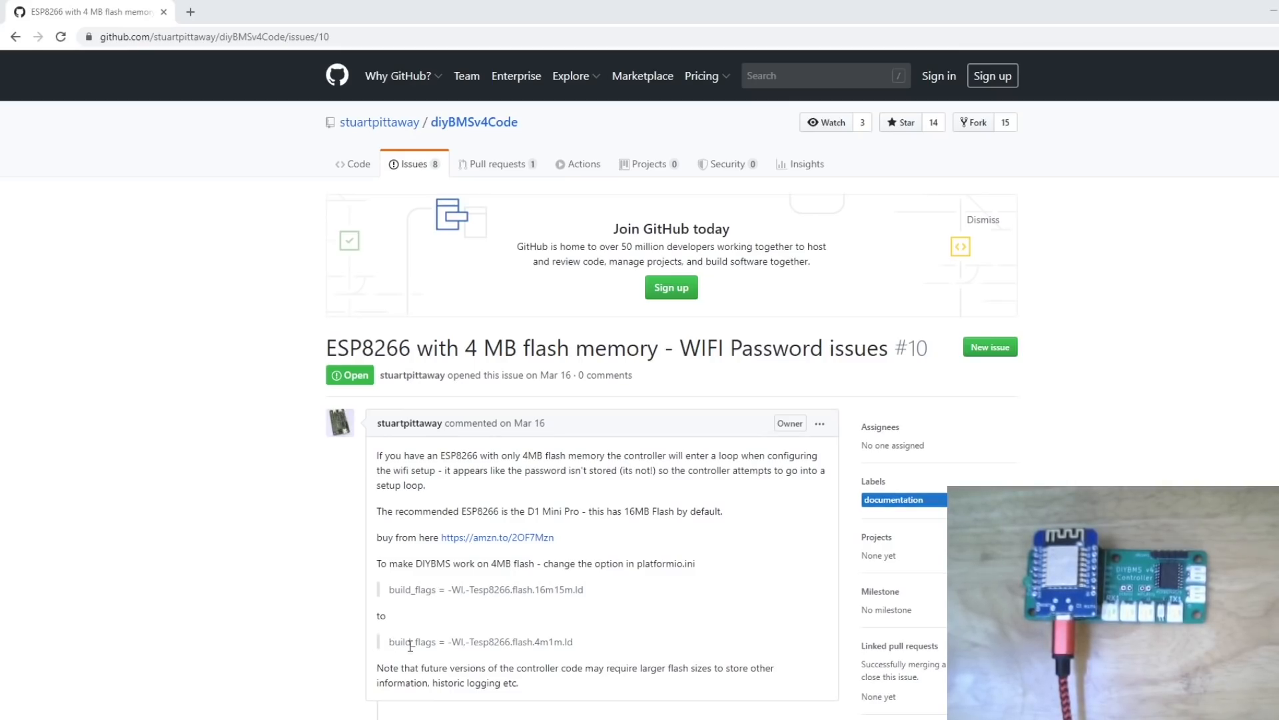
mouse_move(534, 565)
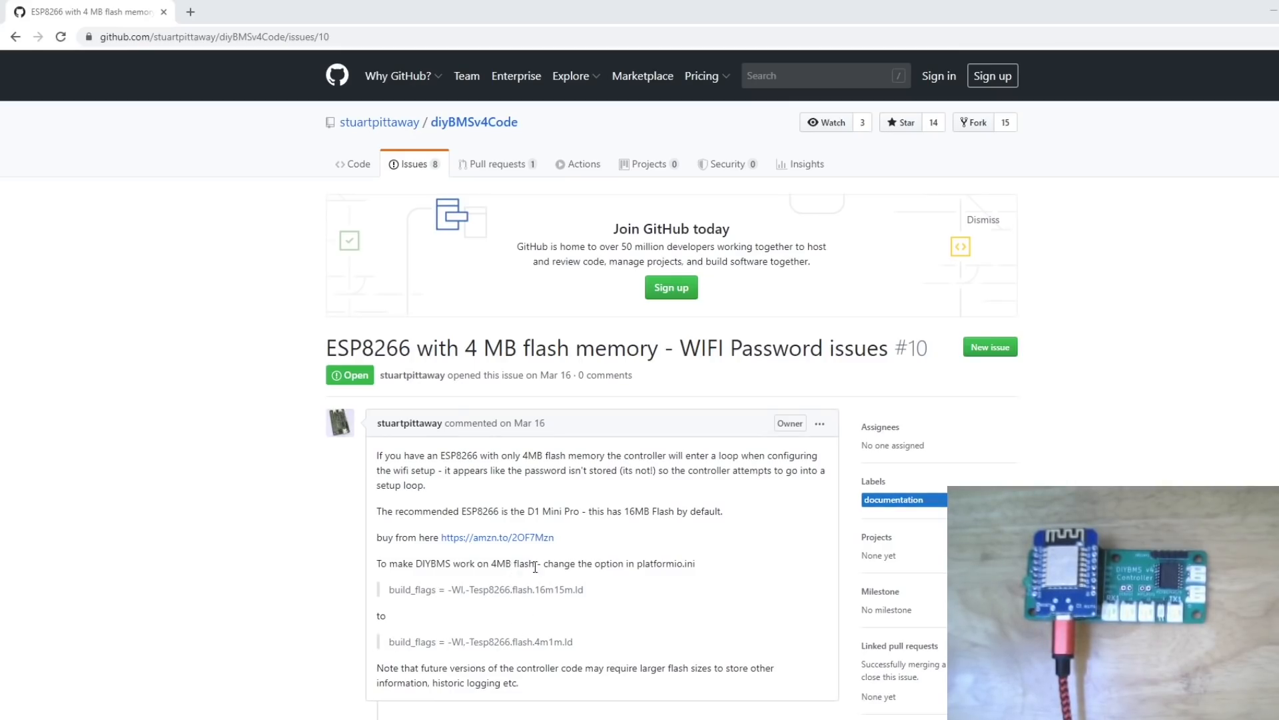
mouse_move(578, 649)
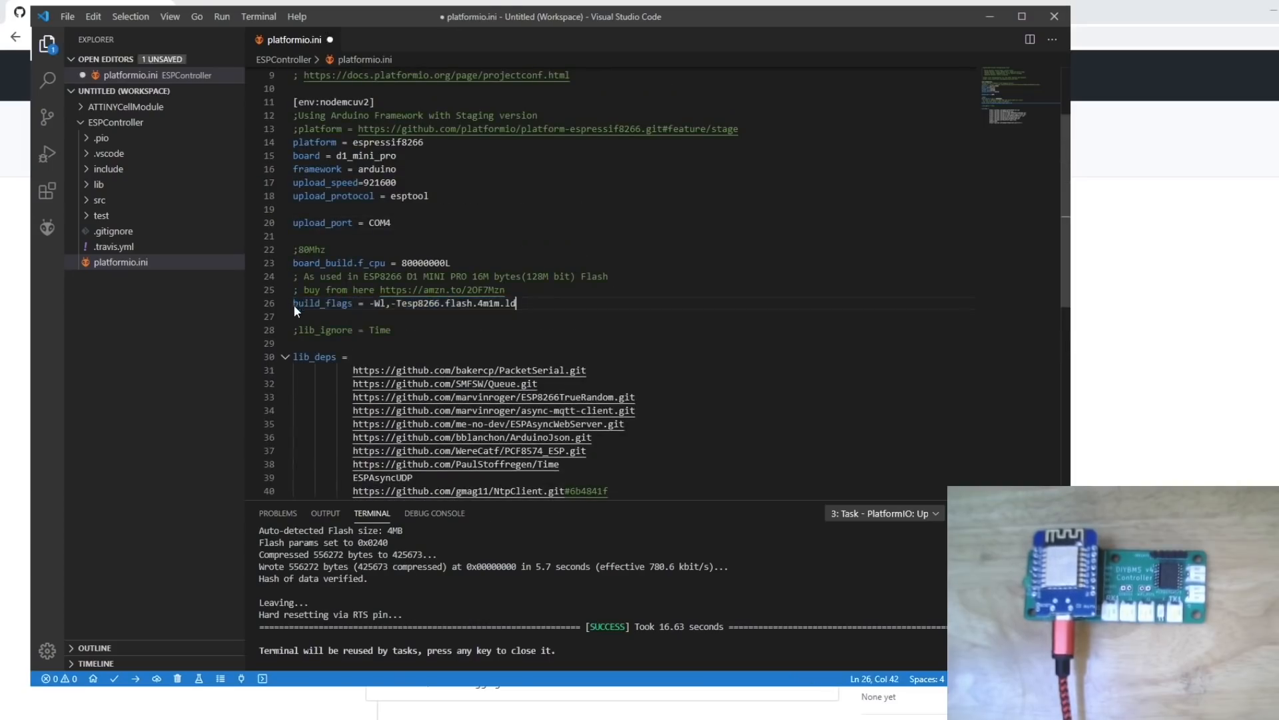
mouse_move(519, 410)
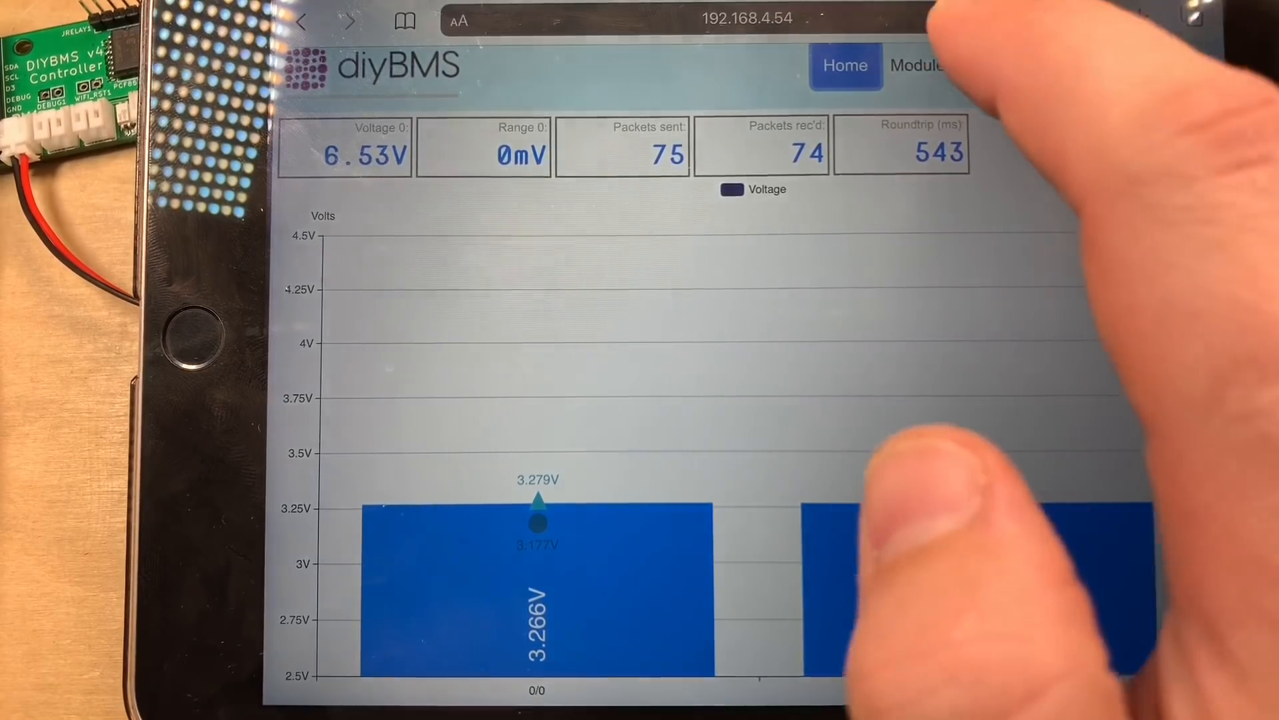
Step: View the Modules page with two cells near 3.26 V, then the Integration page
left_click(921, 66)
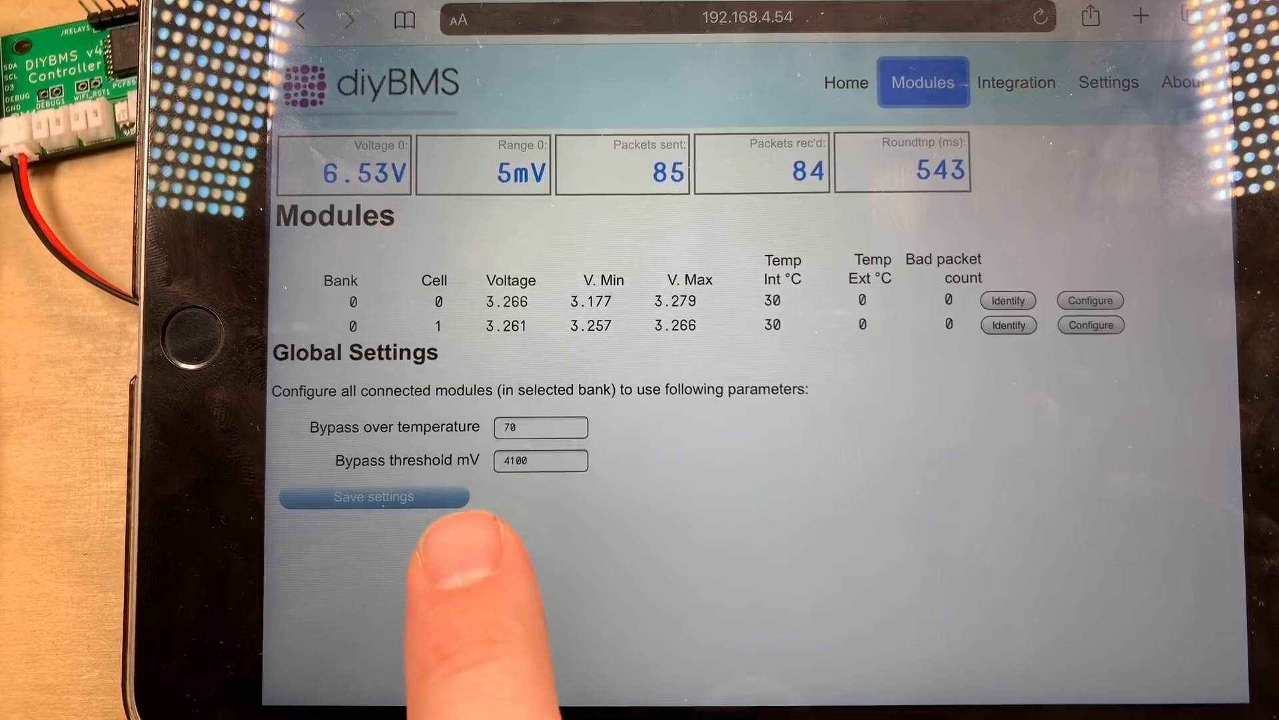
left_click(1017, 81)
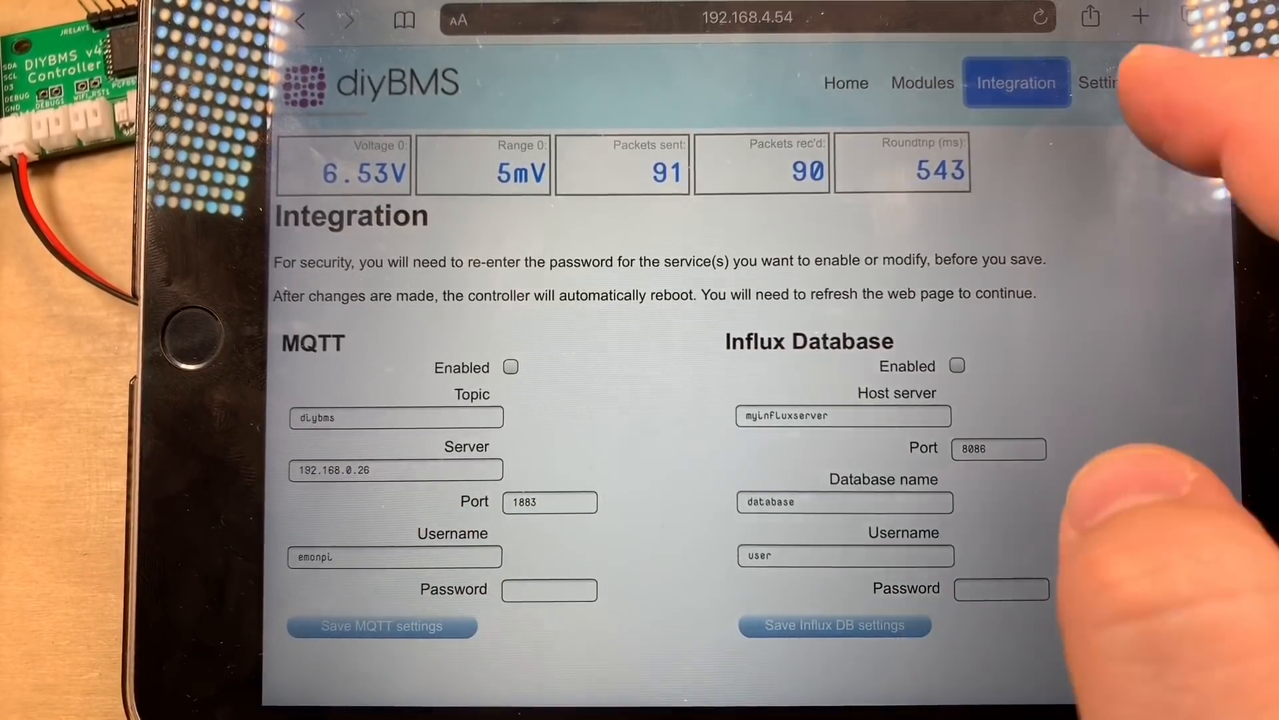
Step: Switch from Integration to the Settings page showing relay rules, banks and network time
left_click(1097, 80)
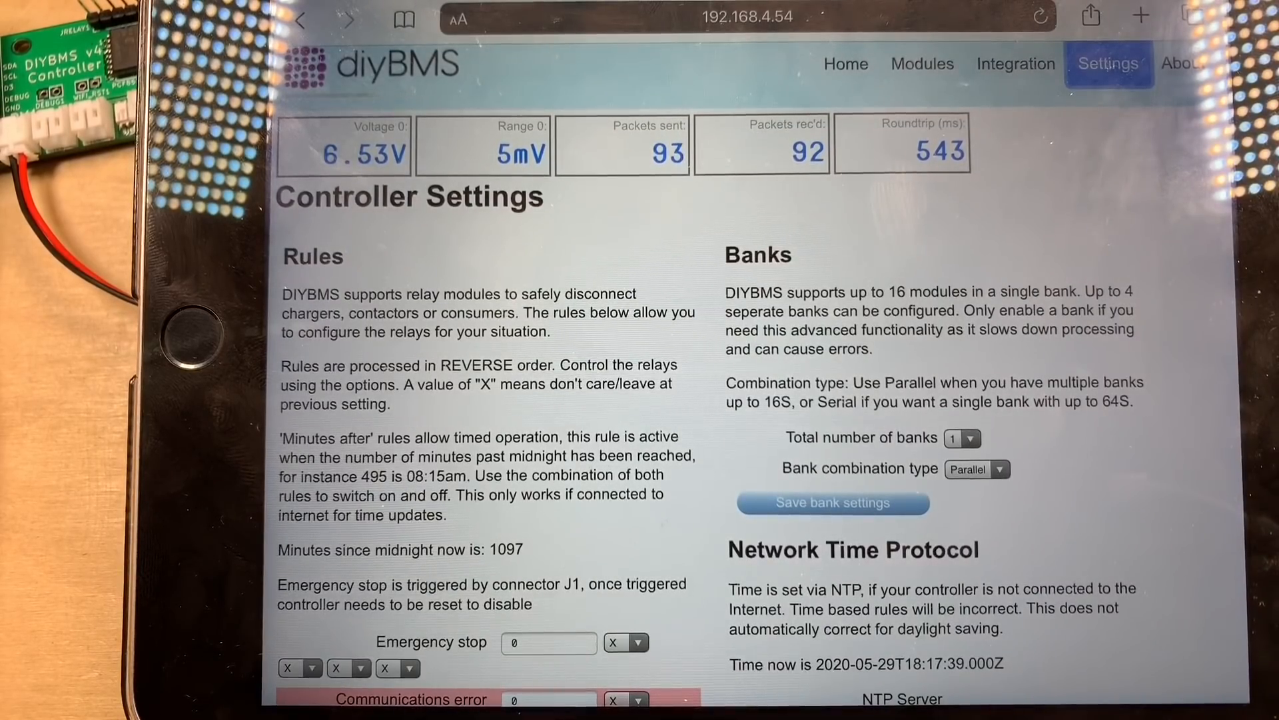
Step: Scroll through Controller Settings, then view the About page with source link and license
scroll("down", 3)
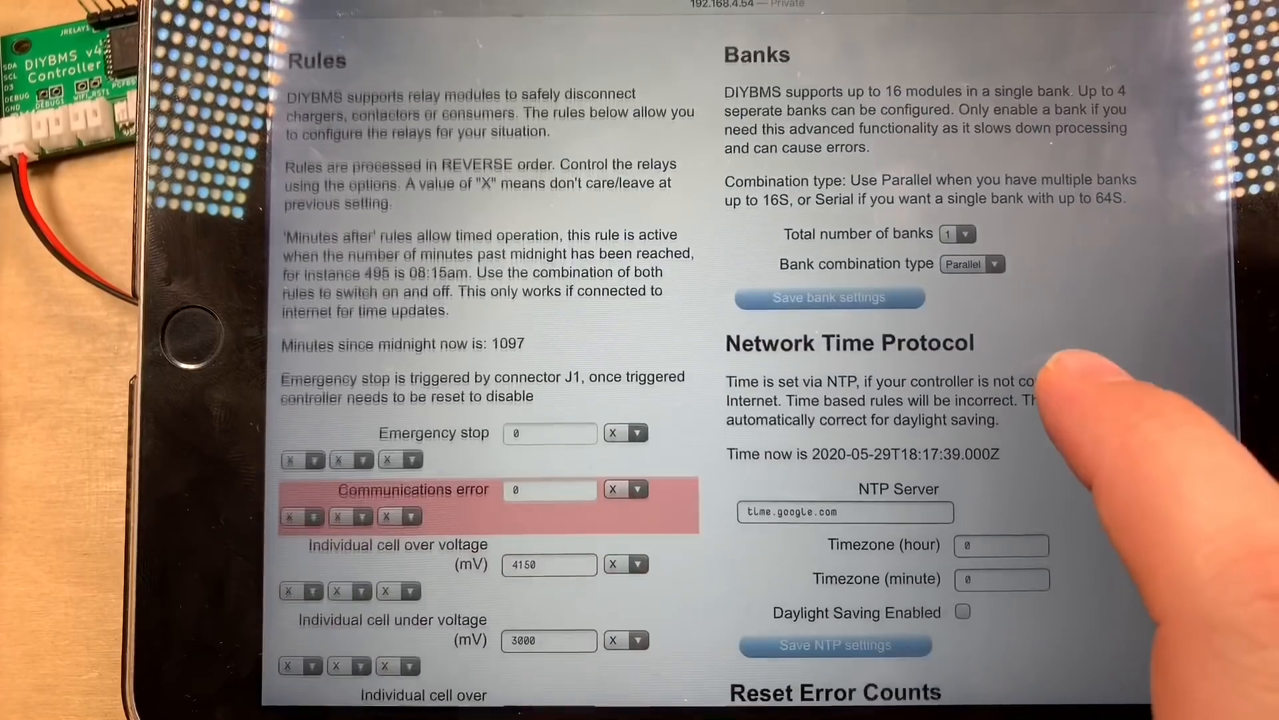
scroll("down", 3)
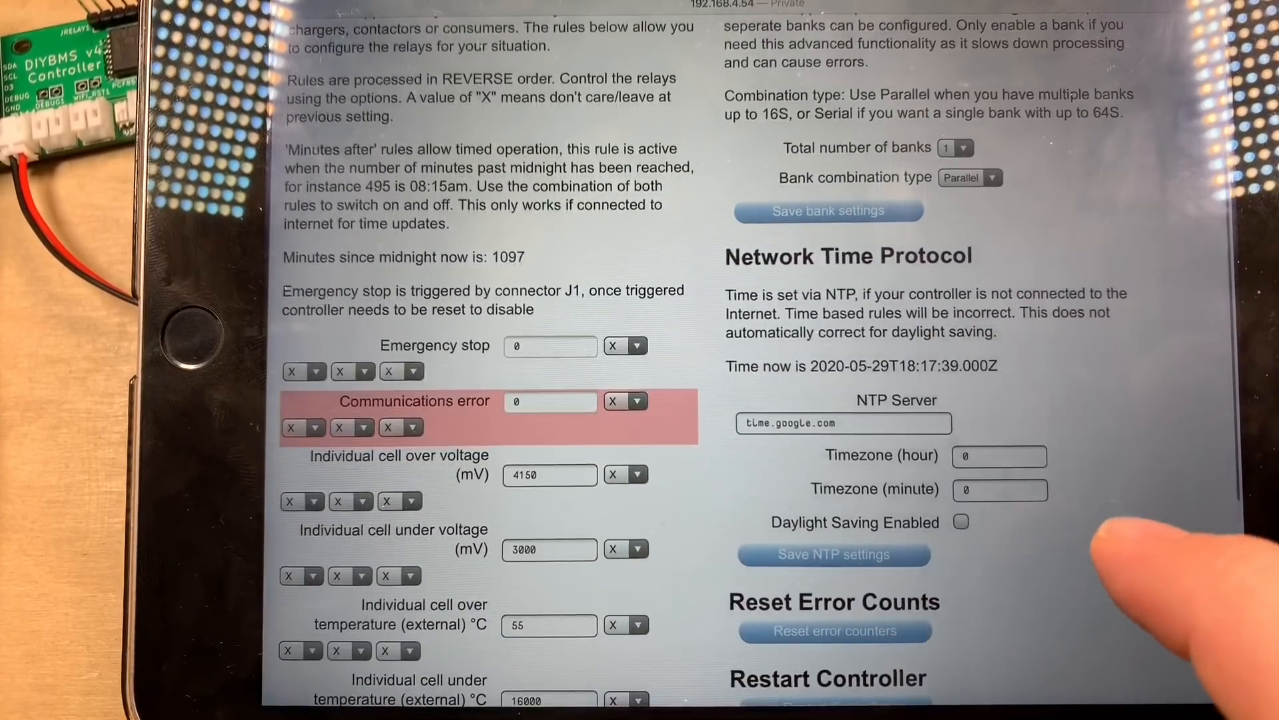
scroll("down", 3)
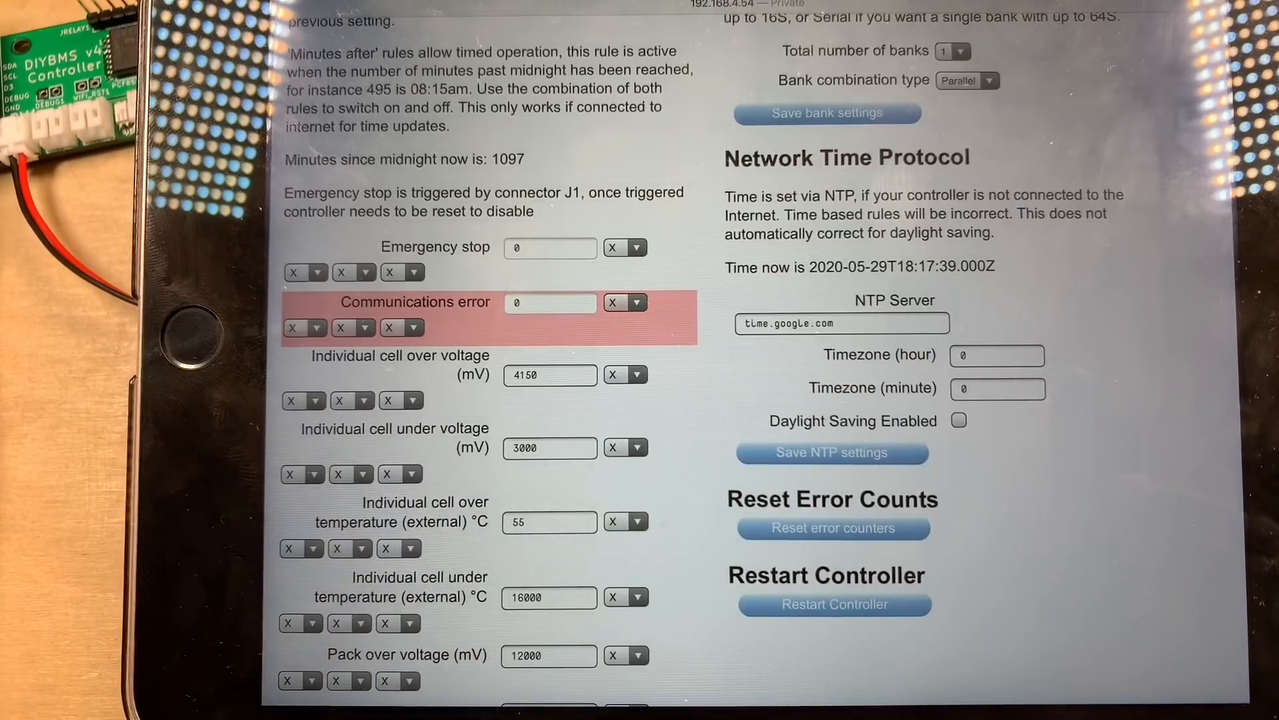
scroll("down", 3)
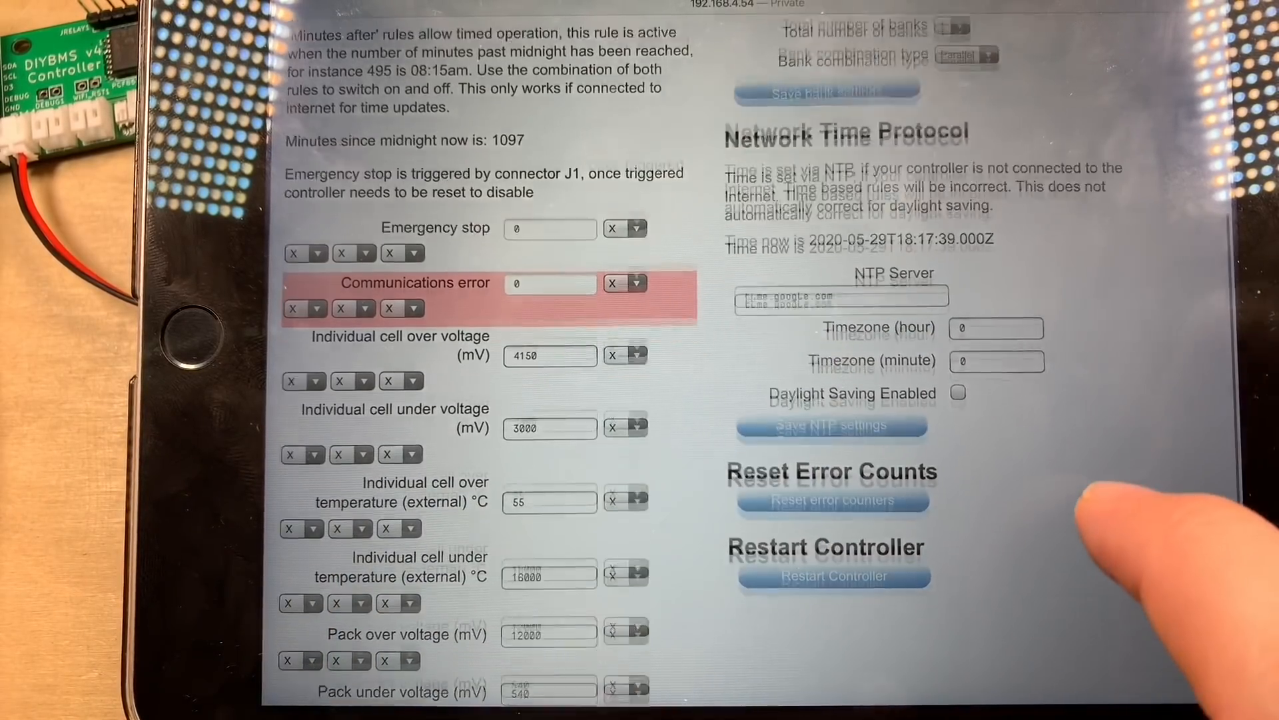
scroll("down", 3)
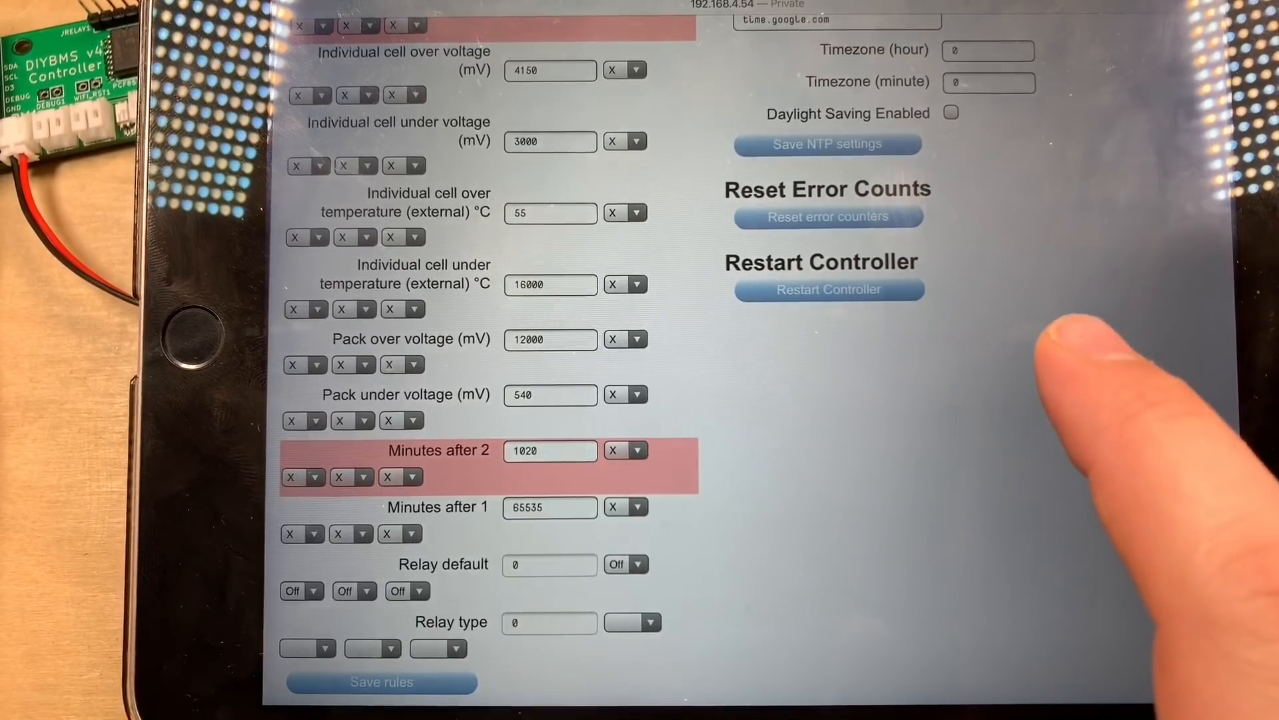
scroll("up", 3)
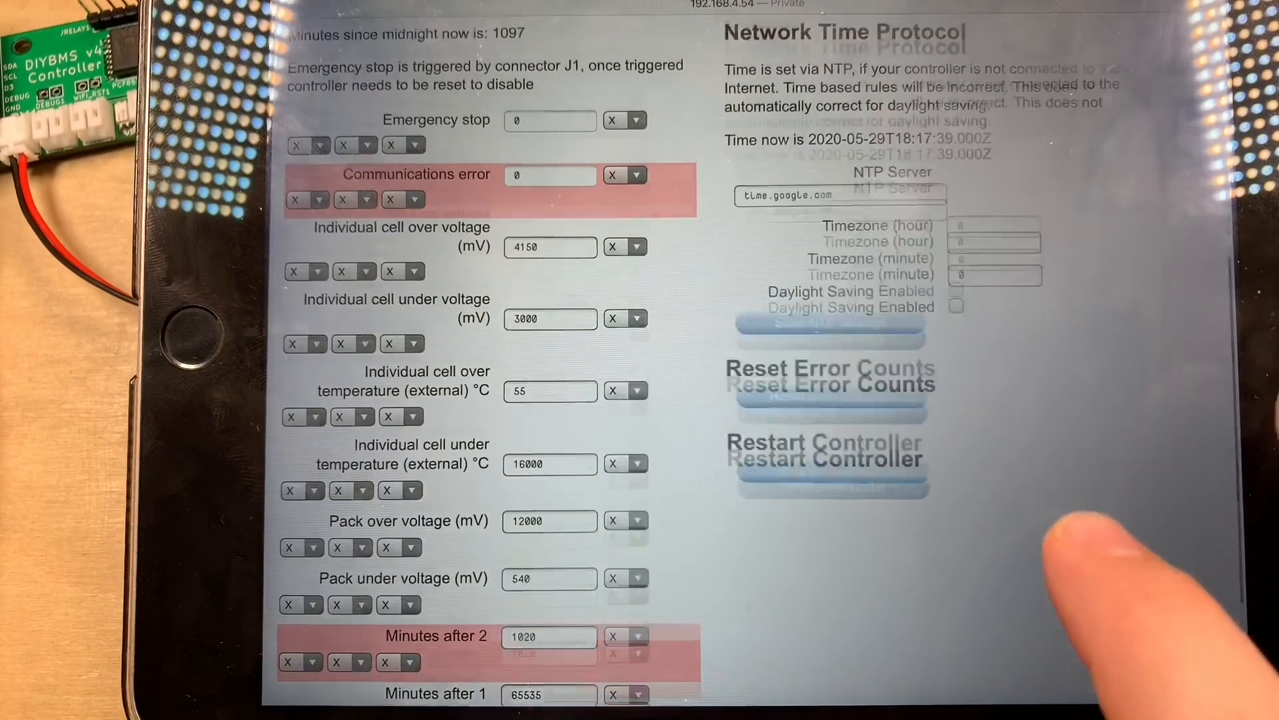
scroll("up", 3)
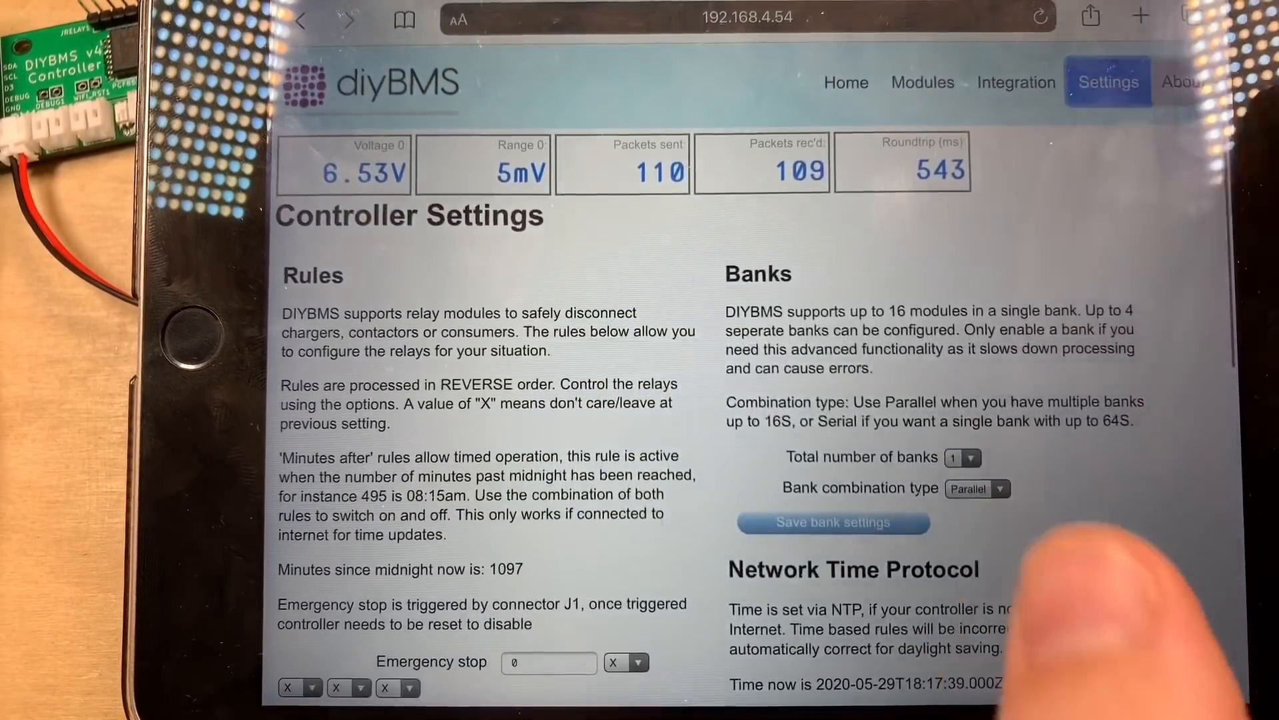
left_click(1181, 81)
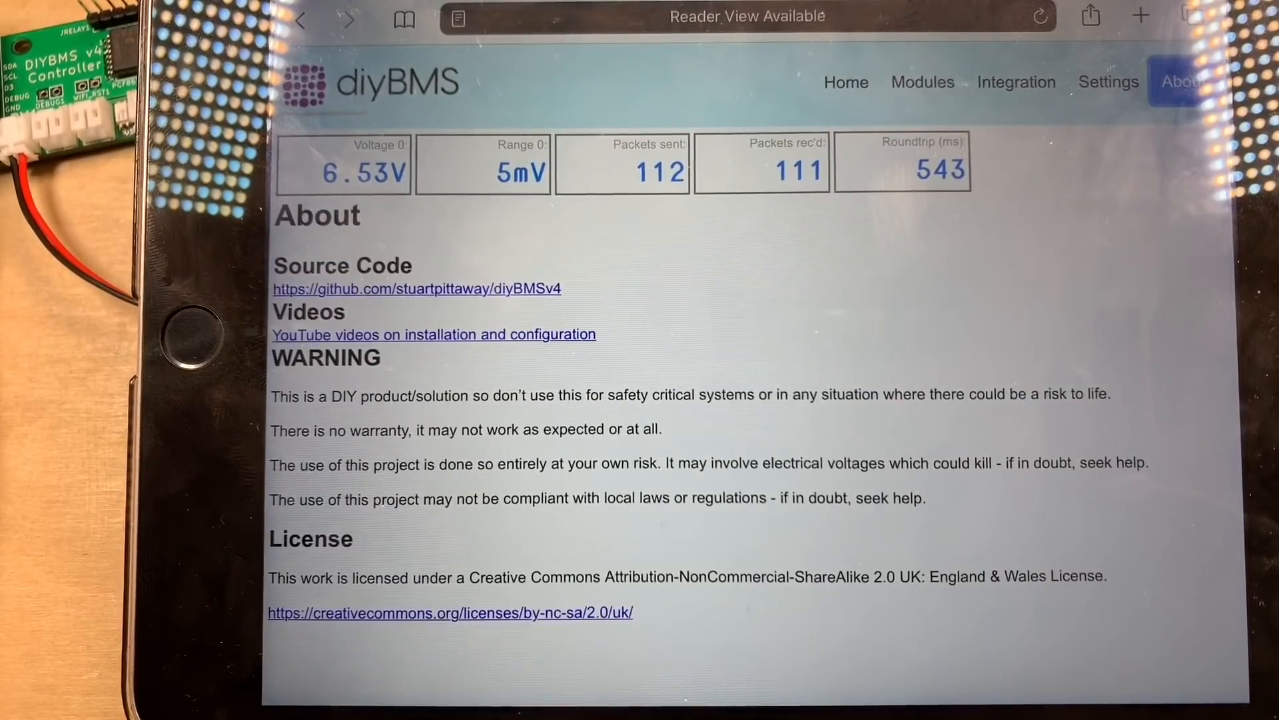